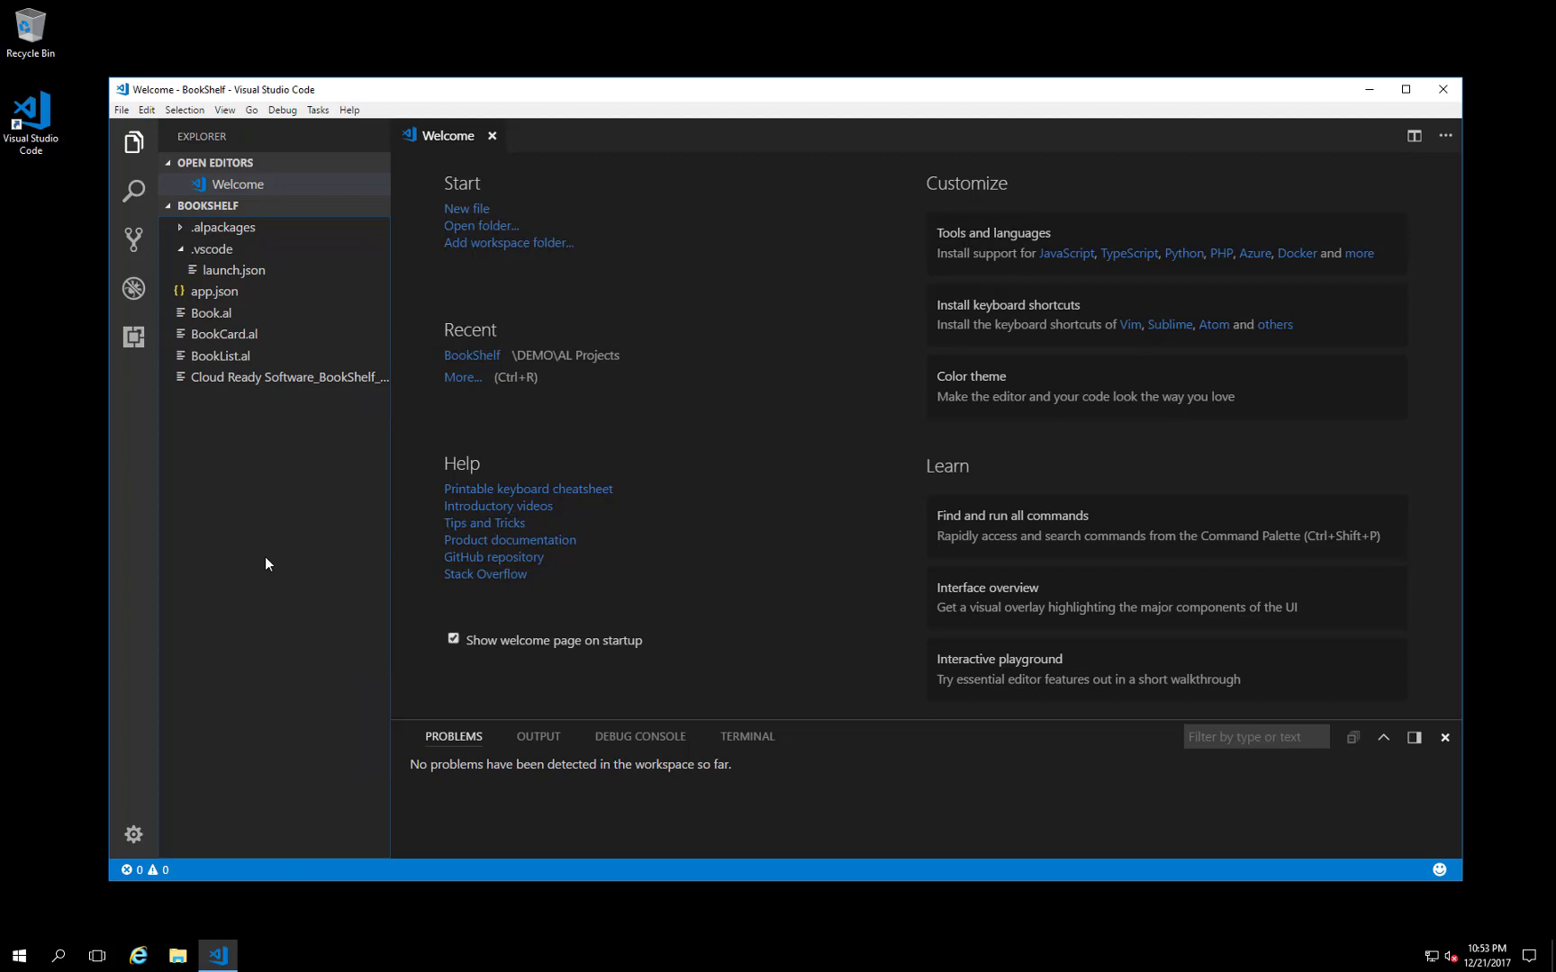
pyautogui.moveTo(360, 414)
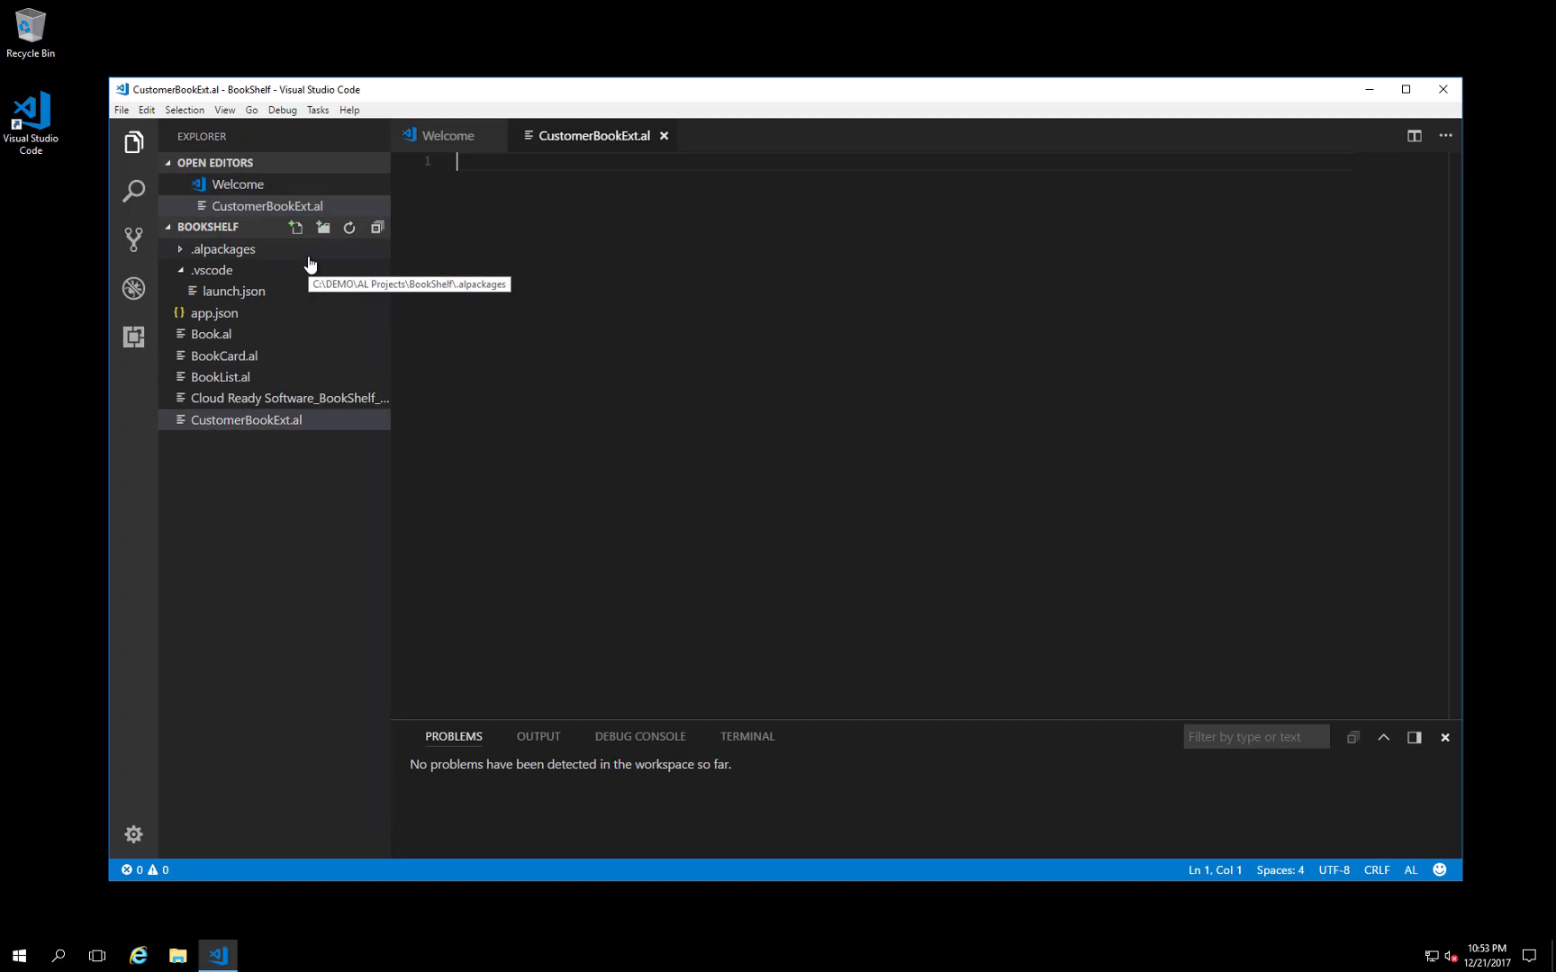
# Step: Use the tta snippet to declare tableextension 50100 CustomerBookExt extending the Customer table
pyautogui.write('tta')
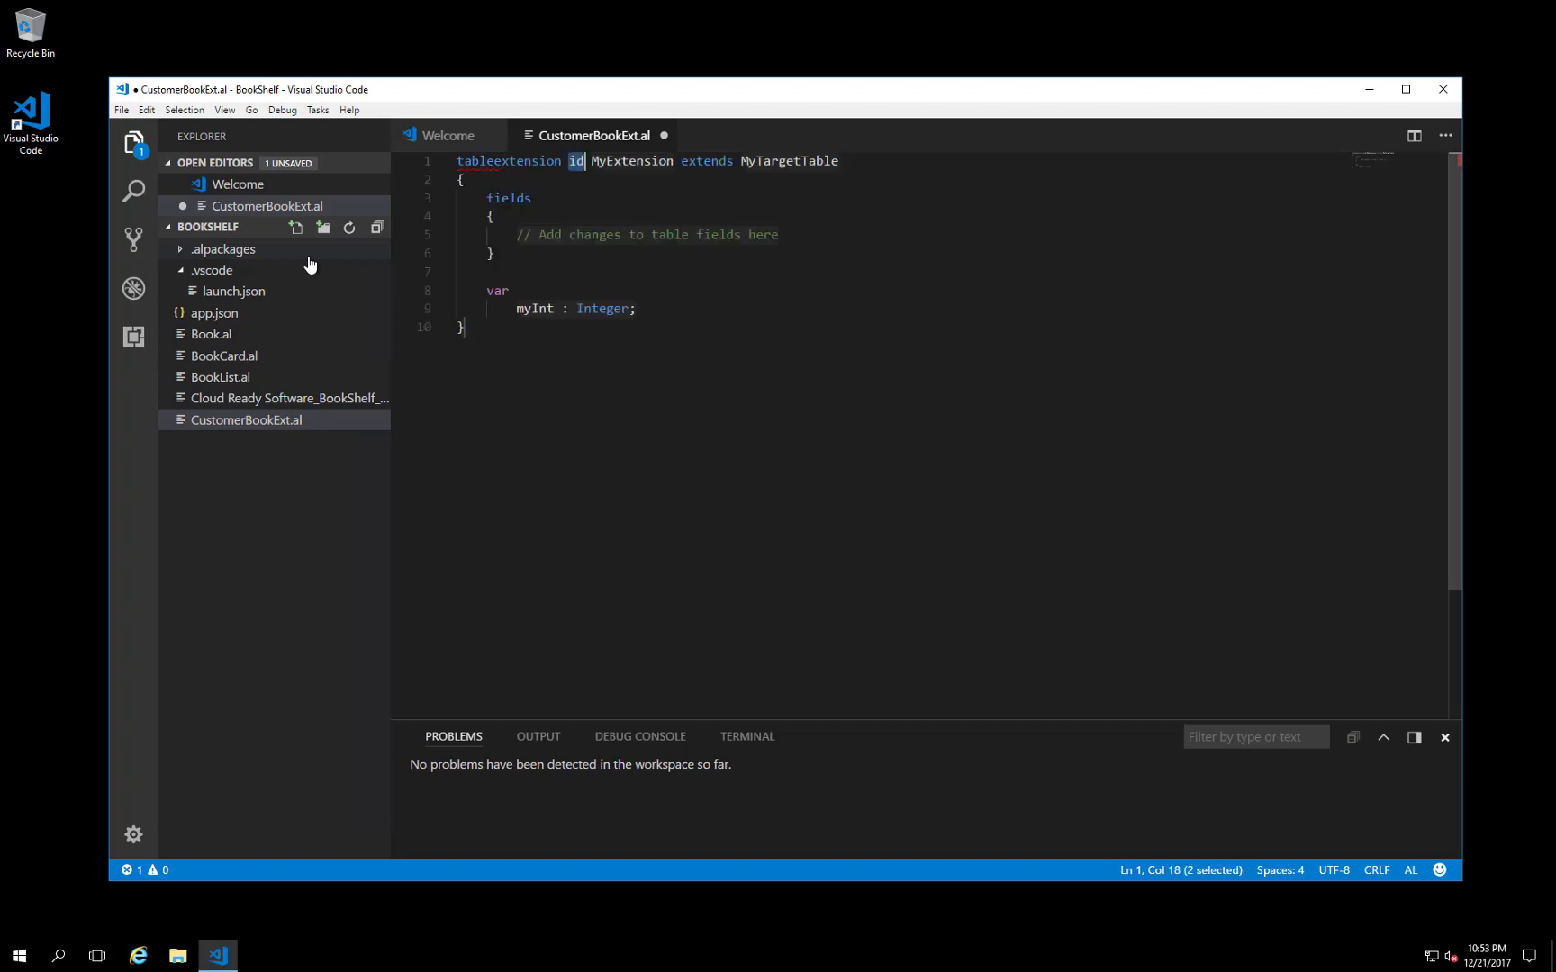
pyautogui.write('5')
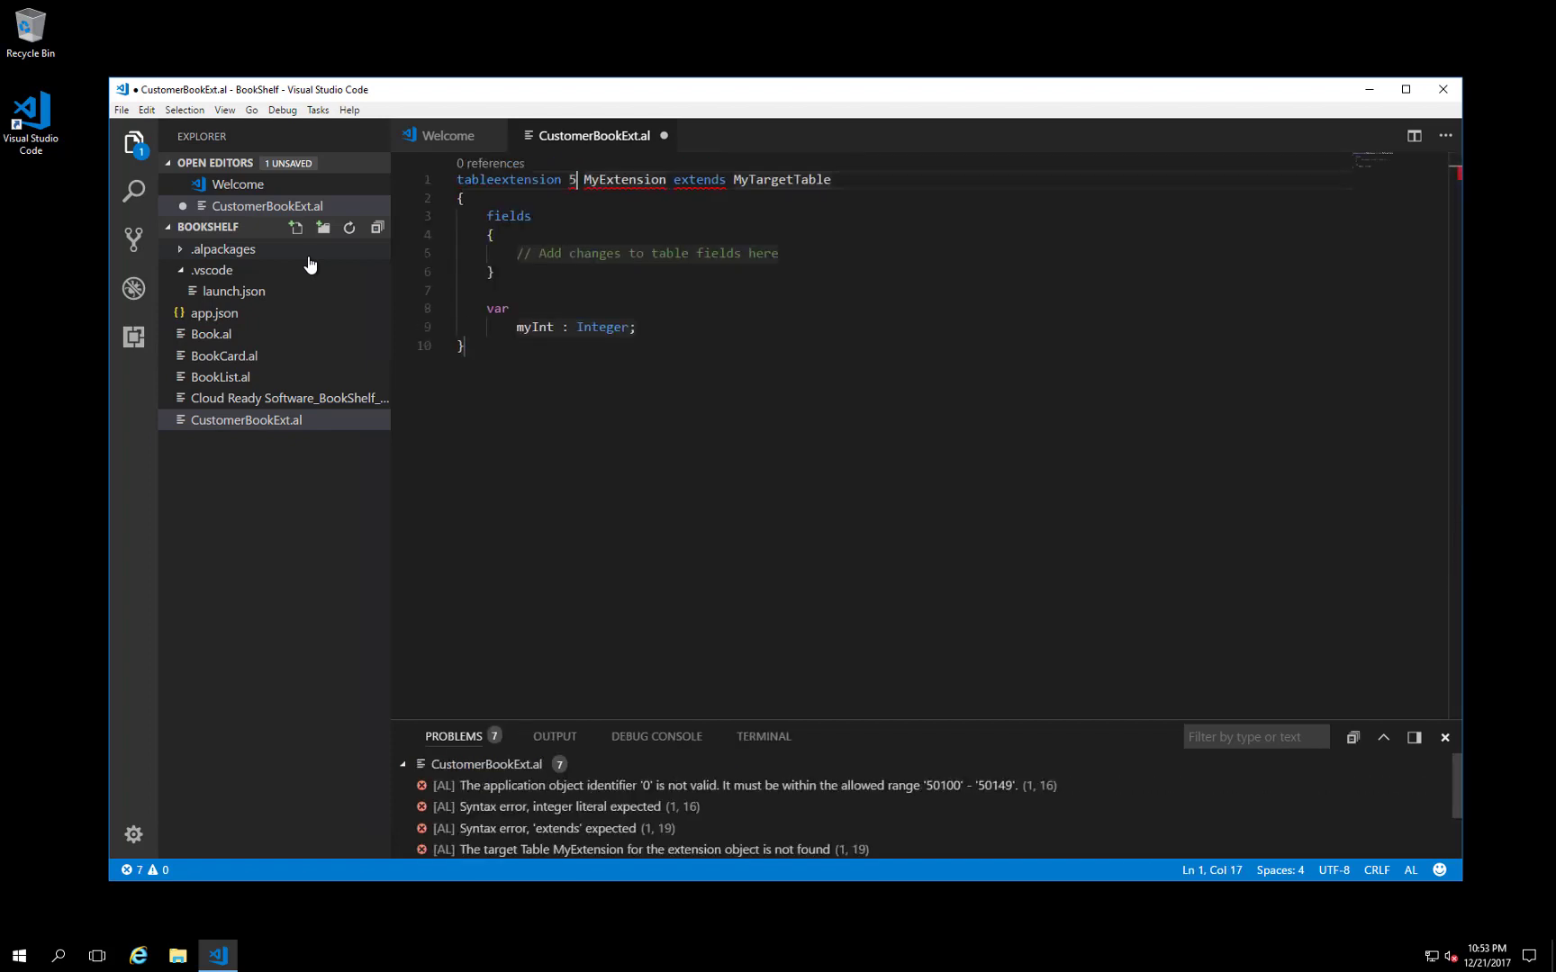
pyautogui.write('0100')
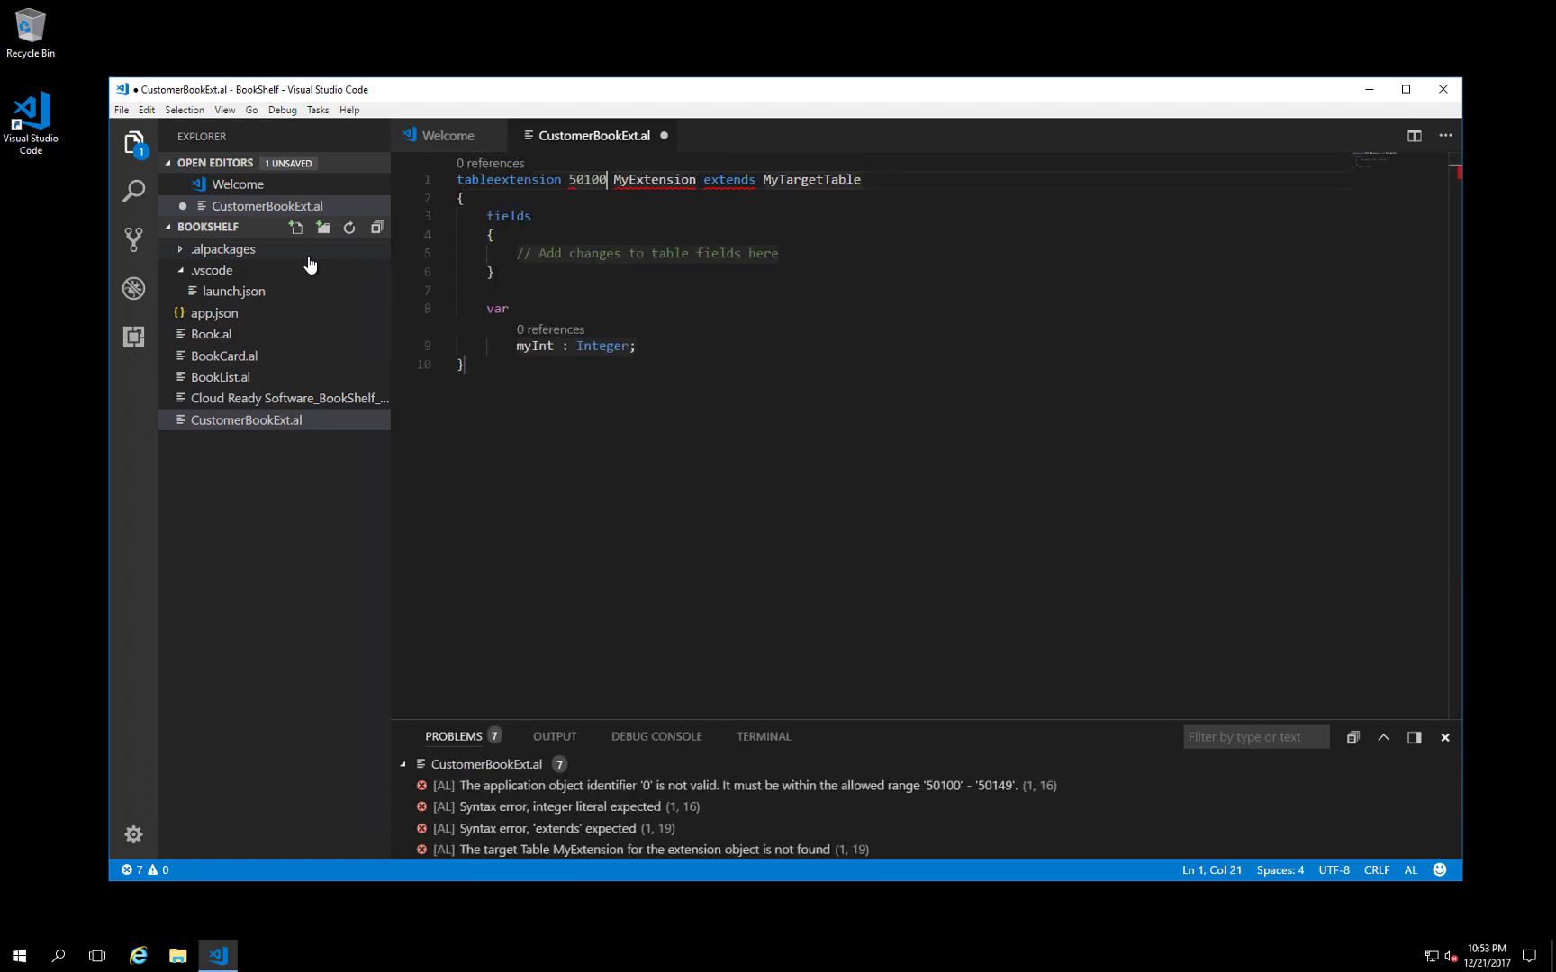
pyautogui.write('Customer')
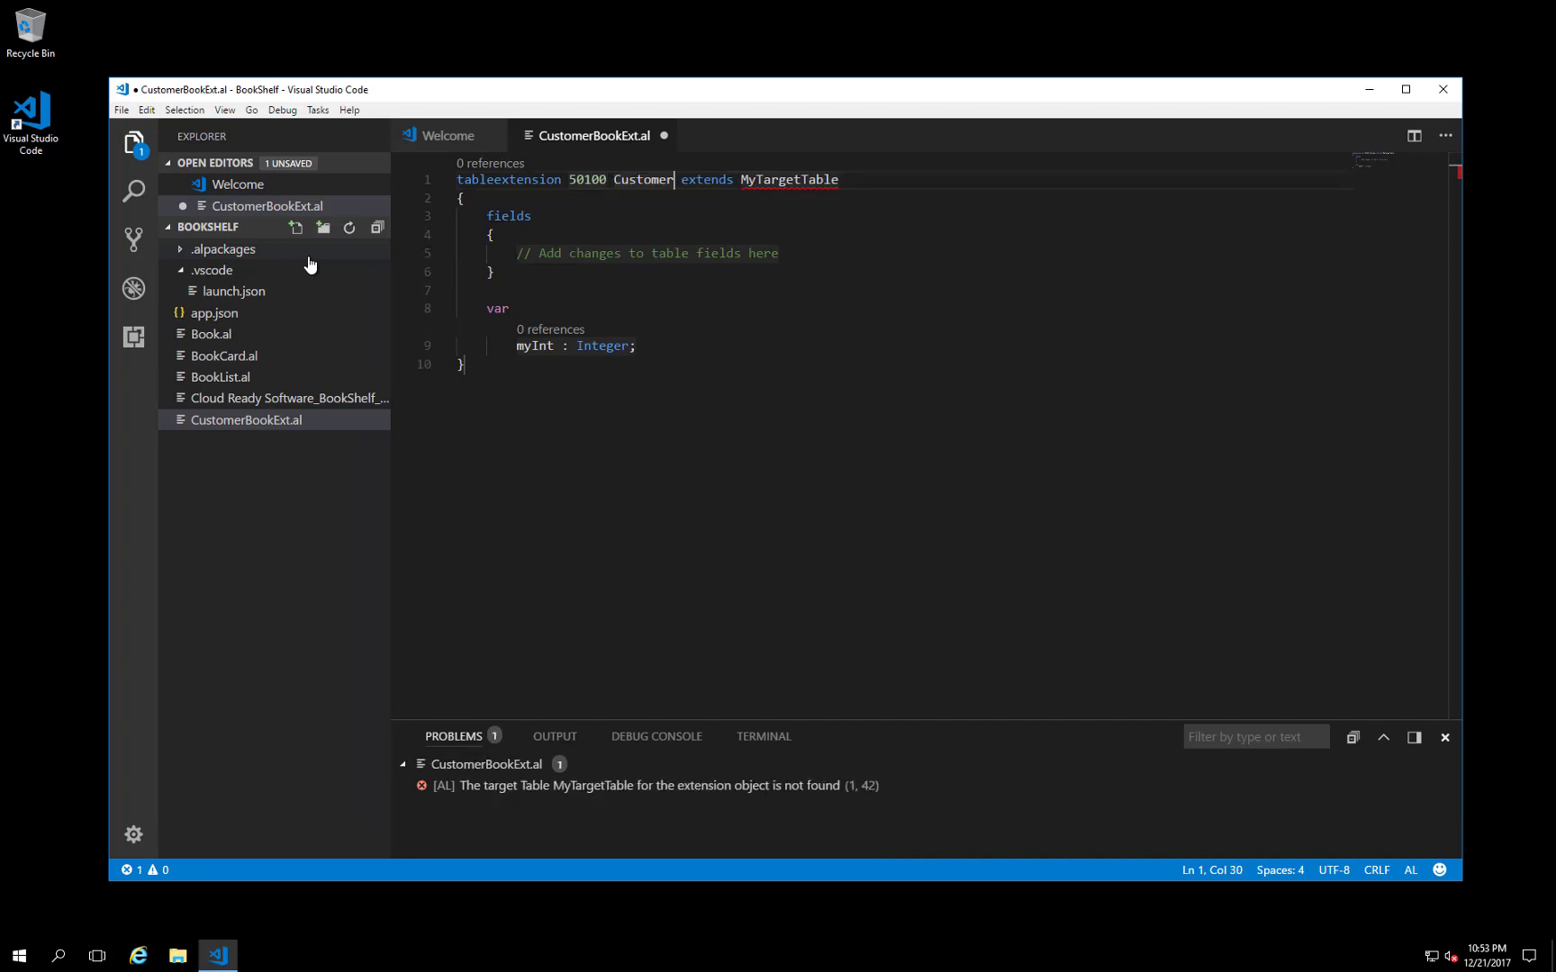
pyautogui.write('BookExt')
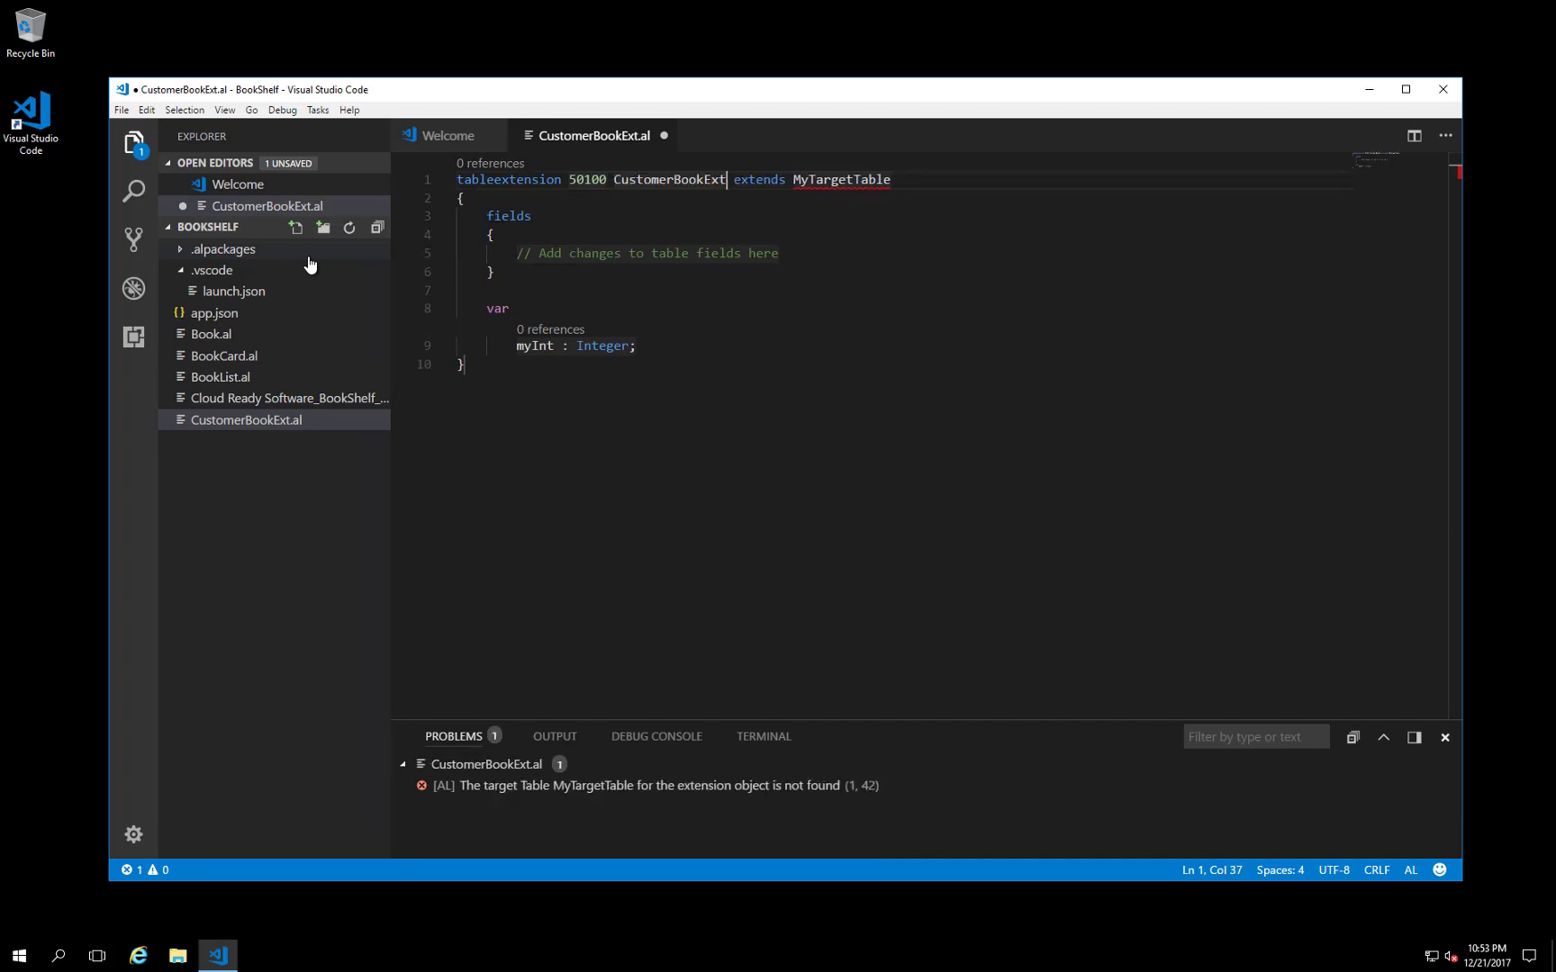
pyautogui.write('Cus')
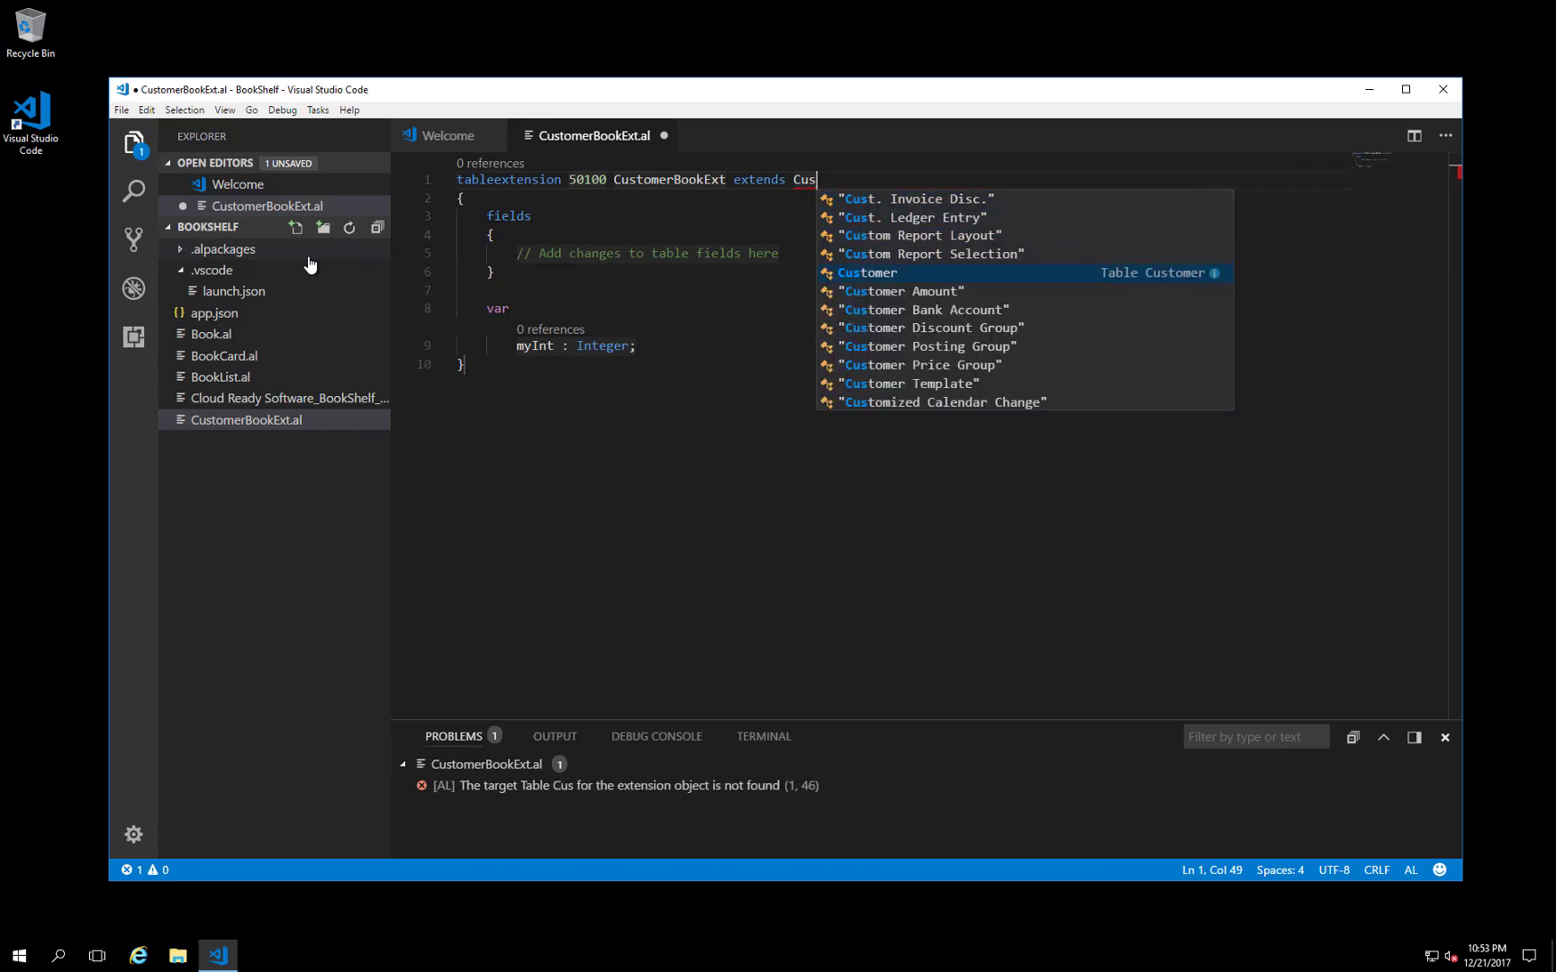
pyautogui.click(868, 272)
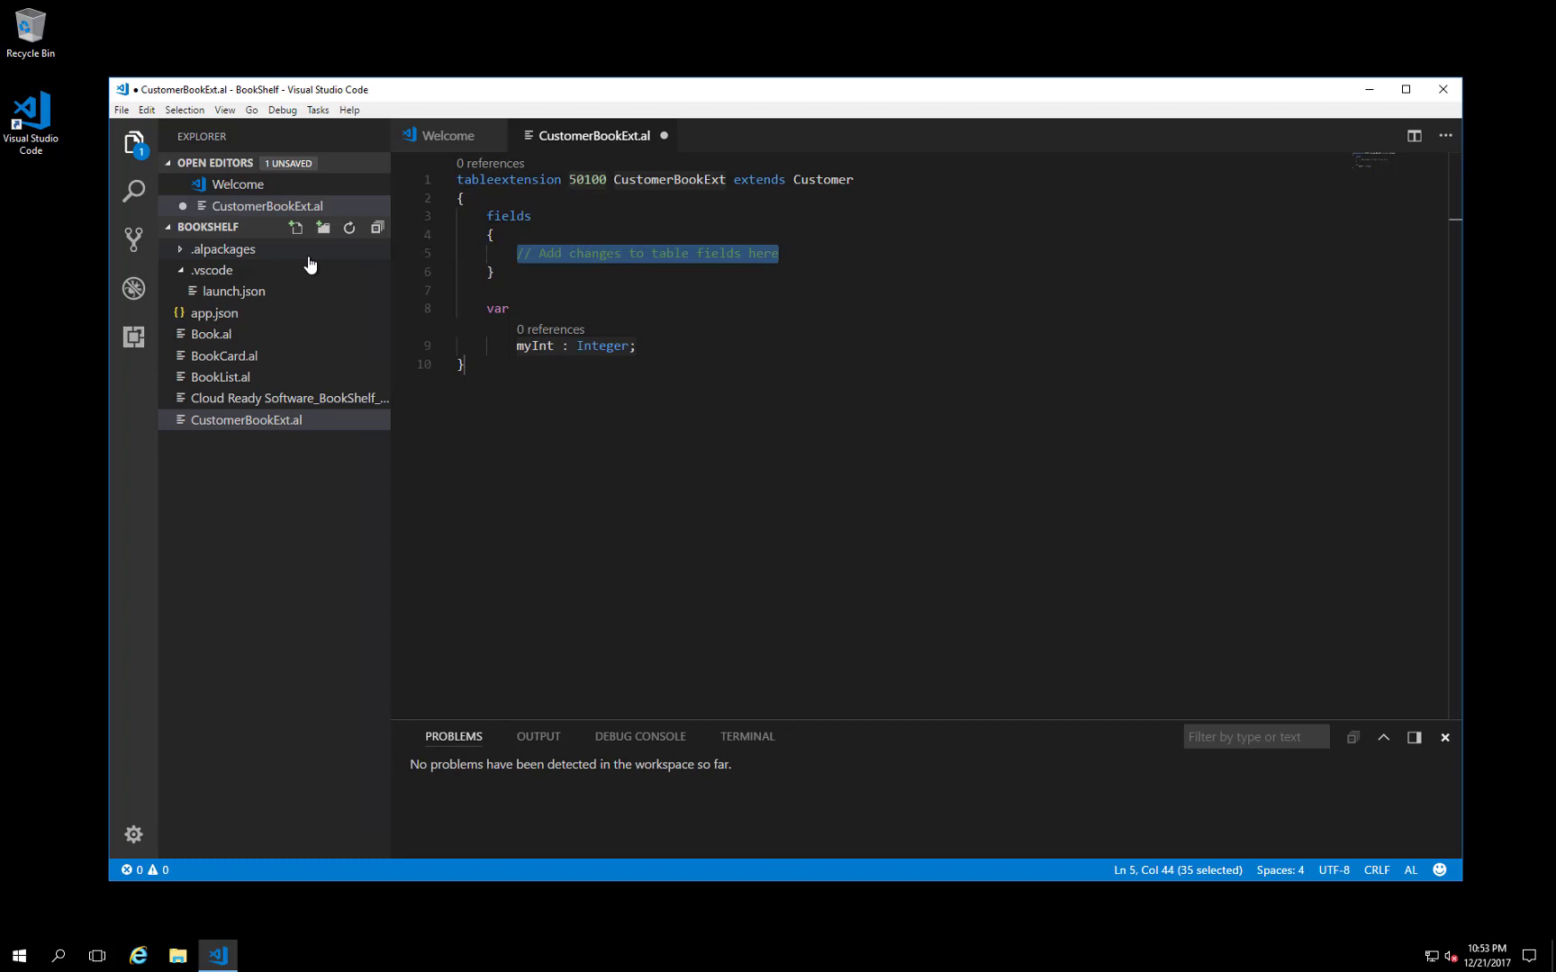
# Step: Insert the code-field snippet with field id 50100 named "Favorite Book No."
pyautogui.write('tfieldc')
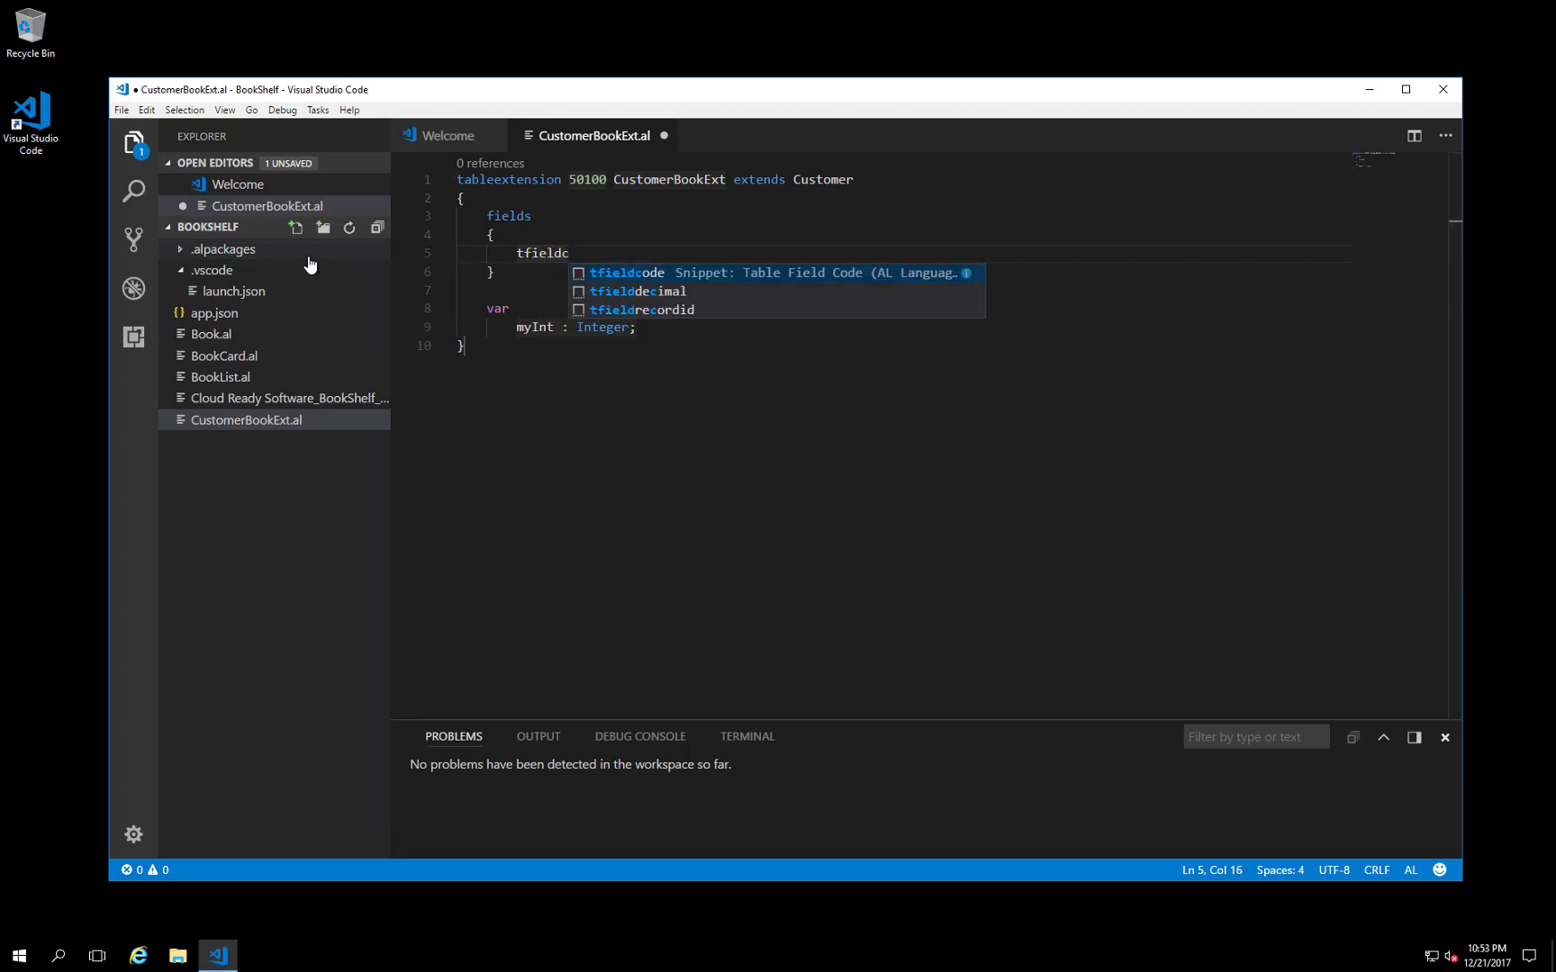
pyautogui.press('Tab')
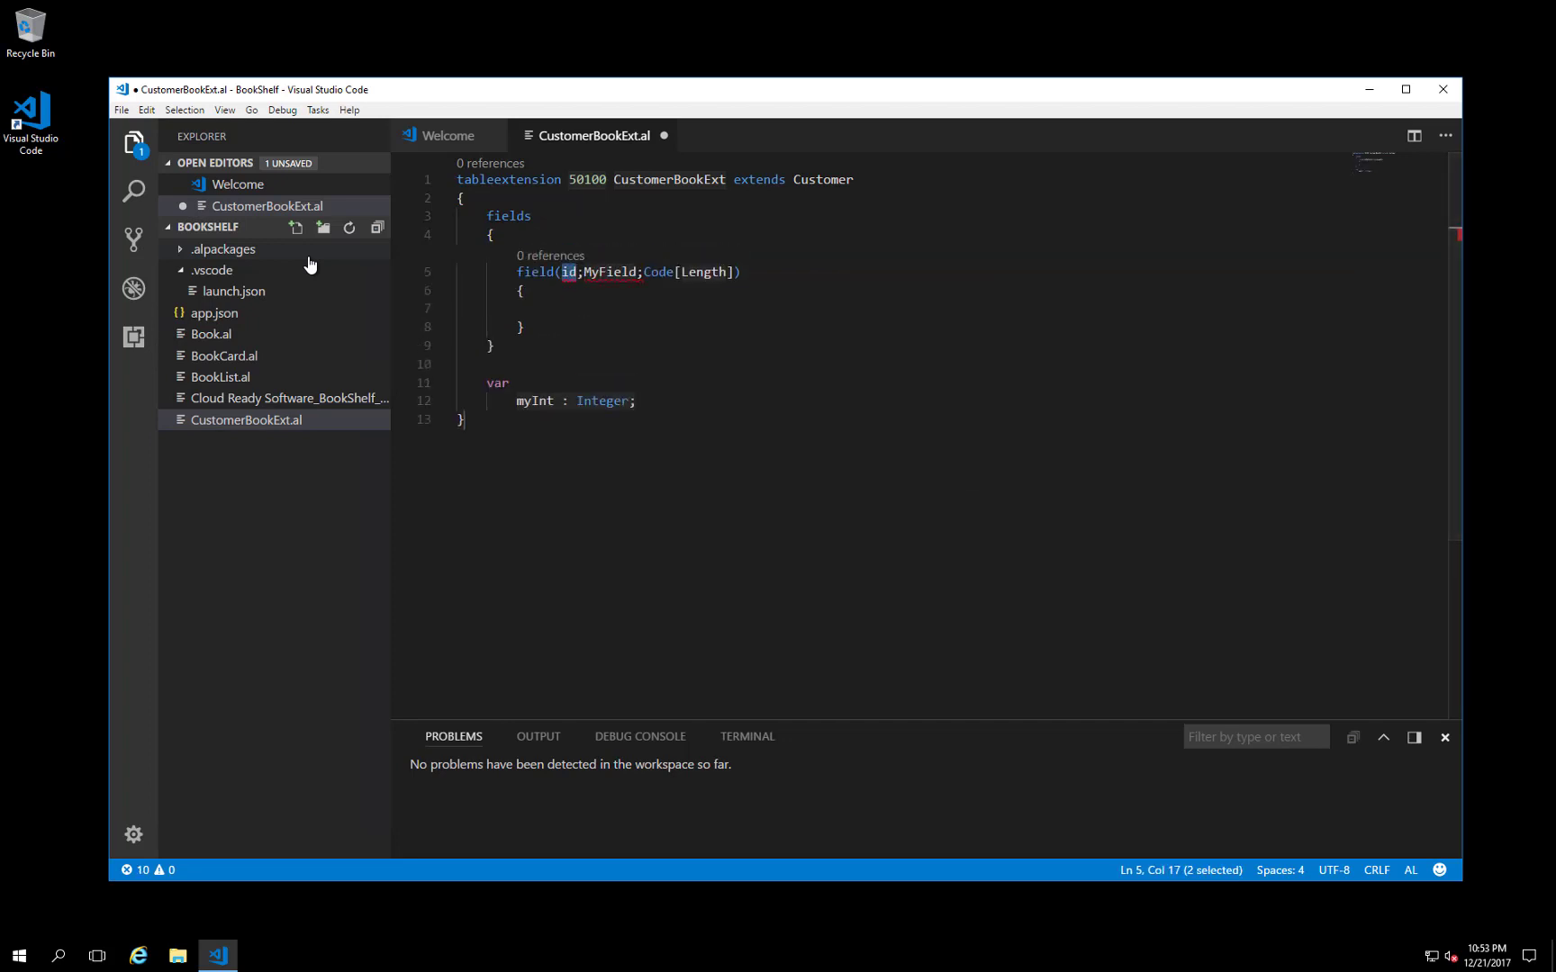
pyautogui.write('50100')
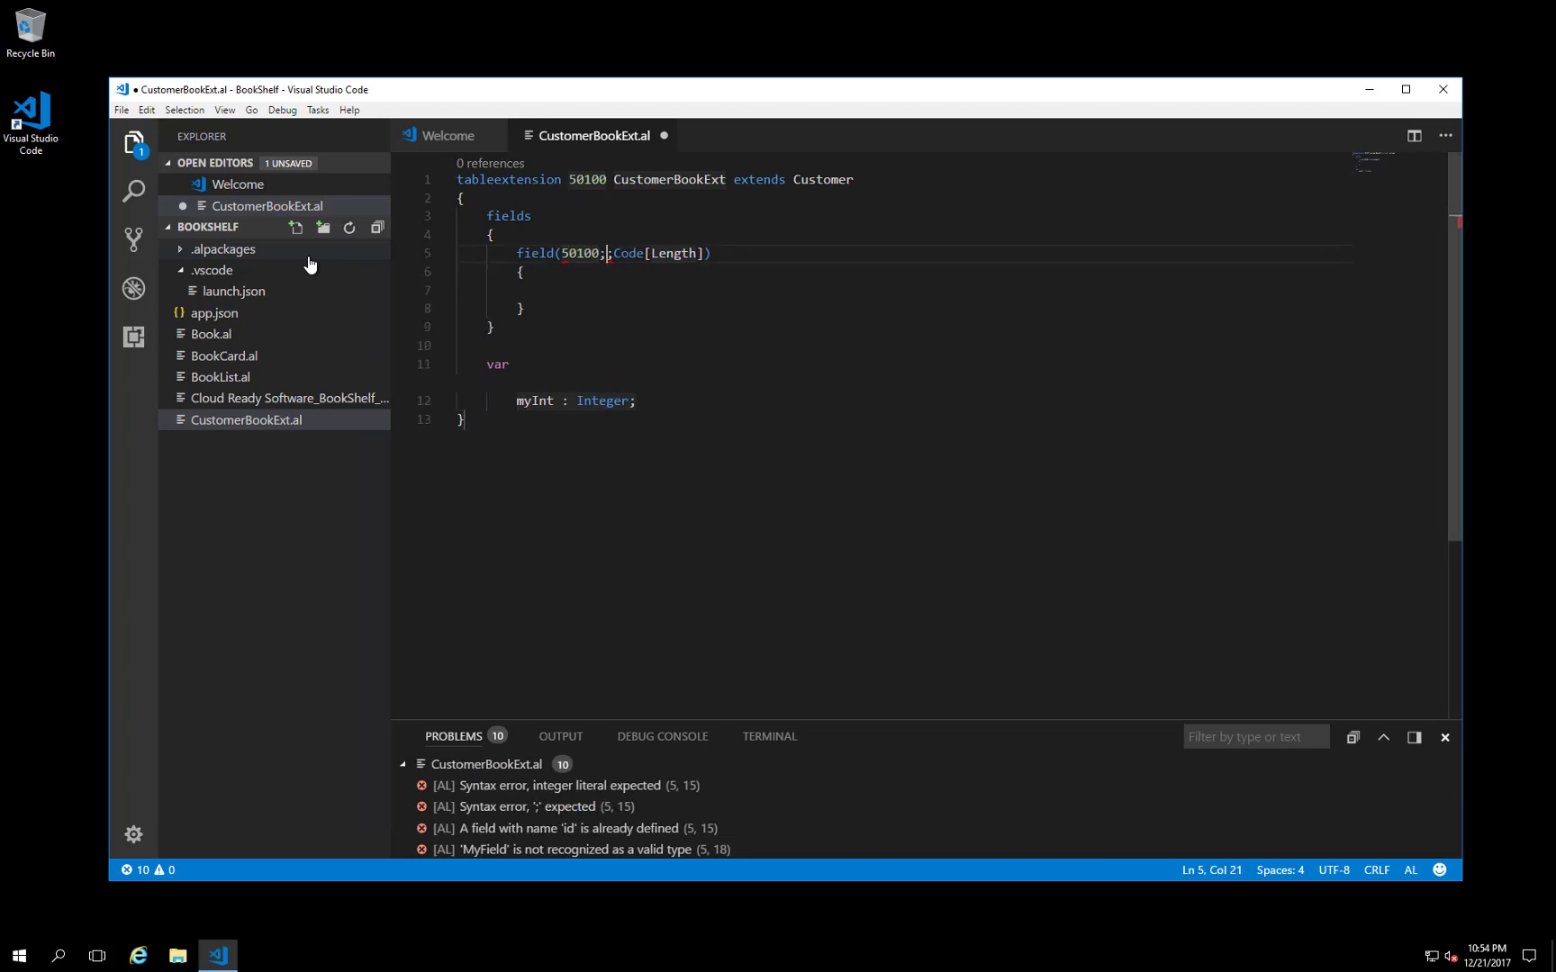
pyautogui.write('Favorite Book No')
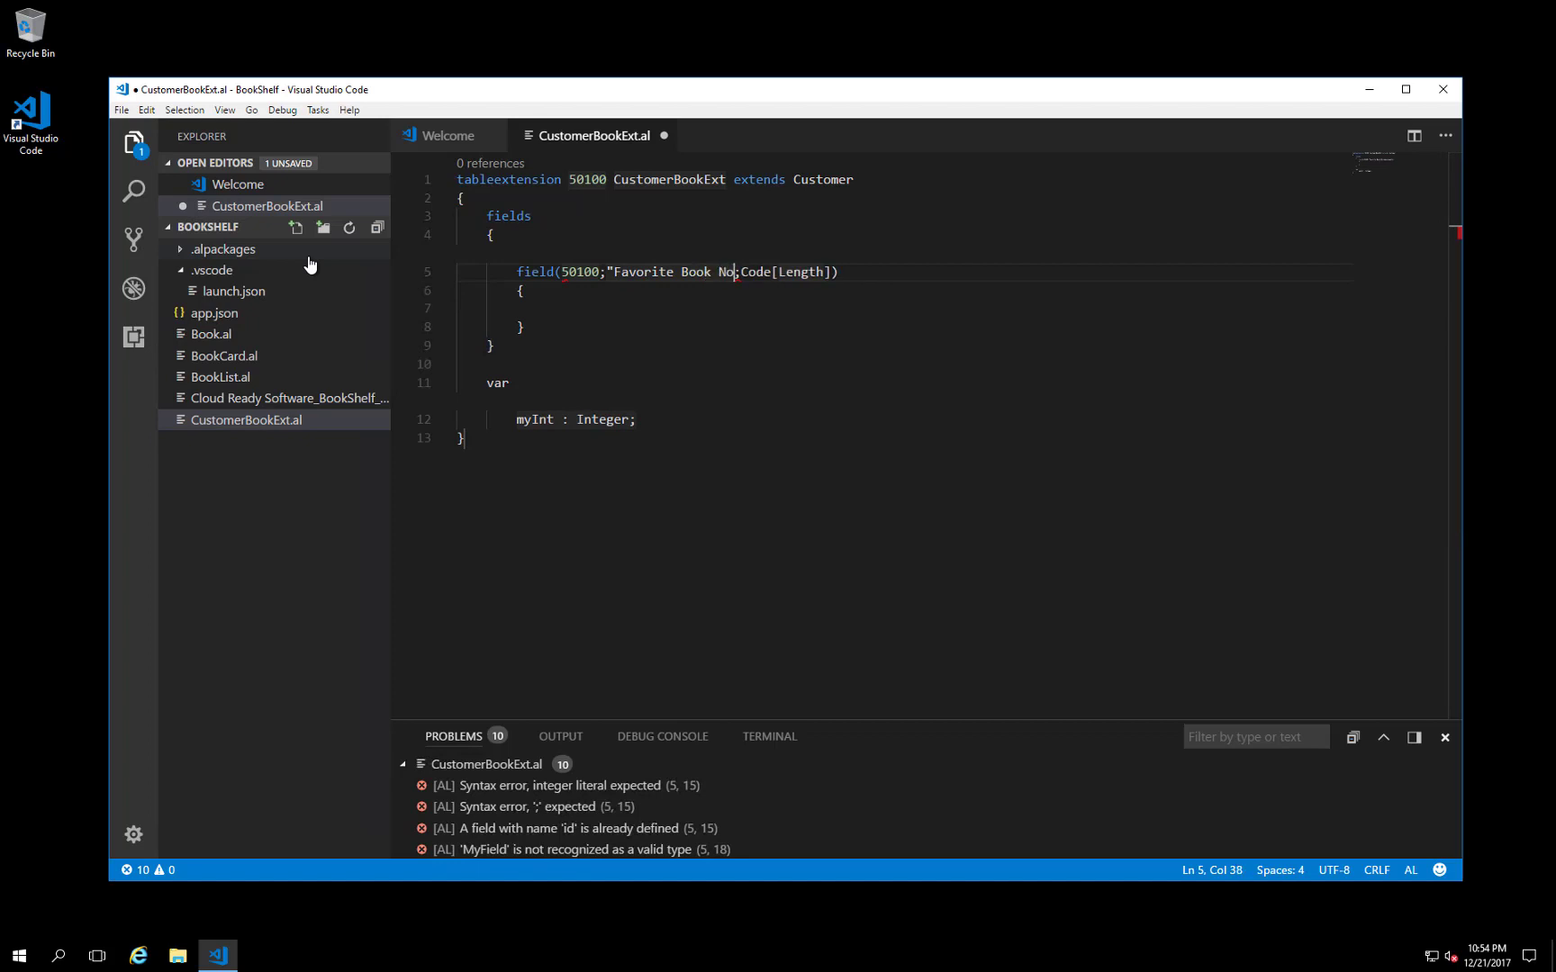
pyautogui.write('."')
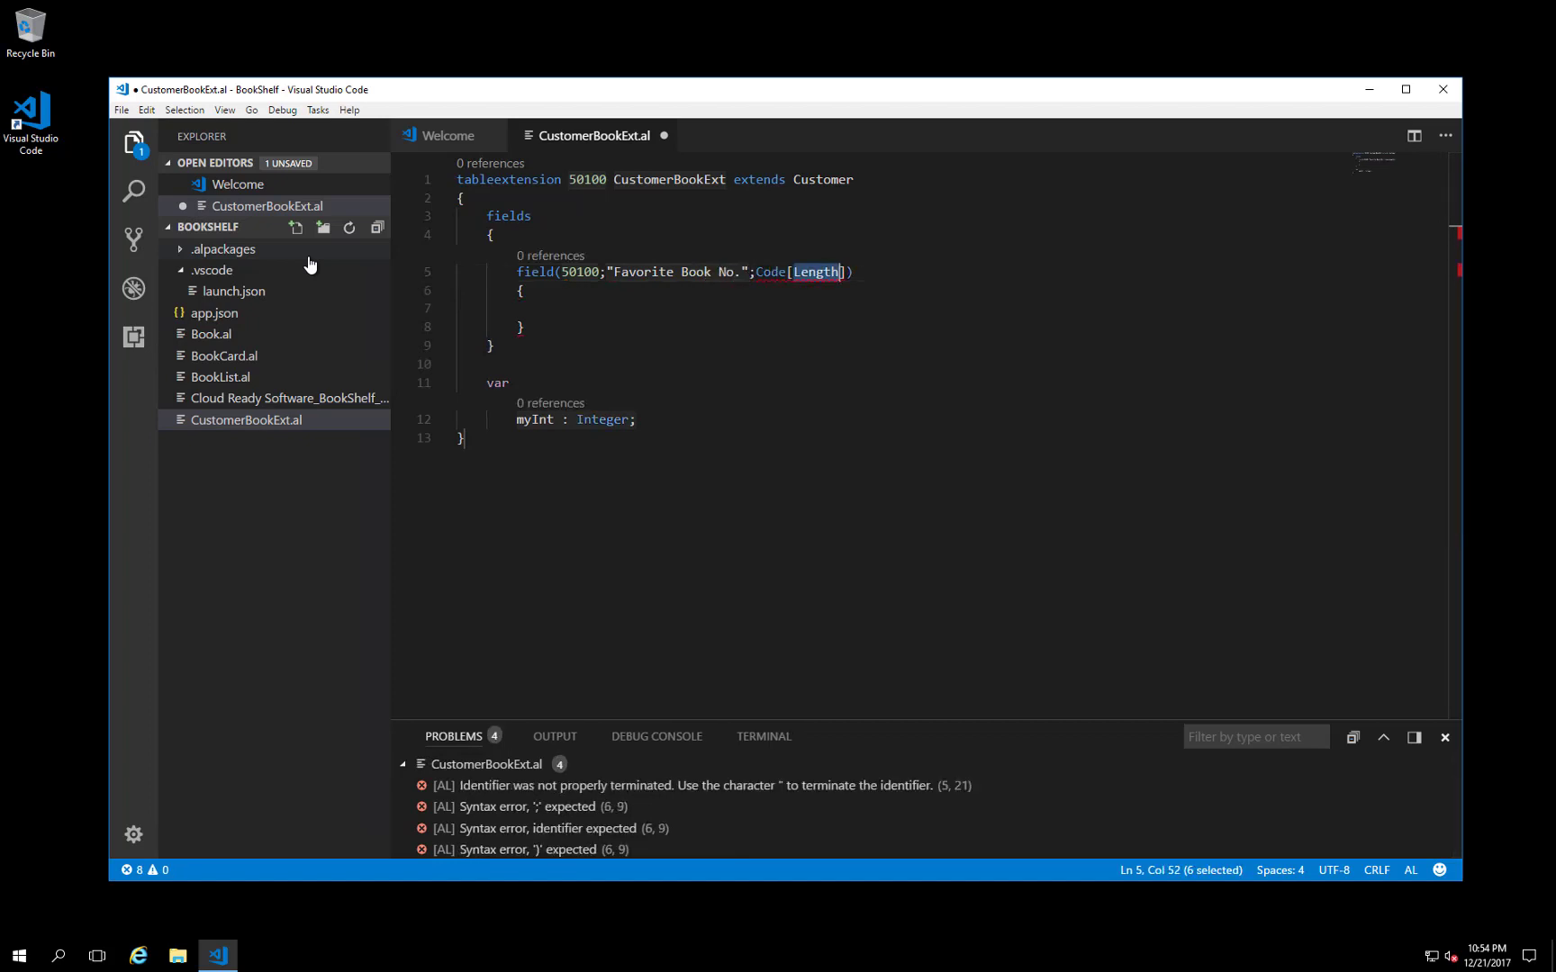
# Step: Set length 20 and caption 'Favorite Book No.', then delete the unused var section
pyautogui.write('20')
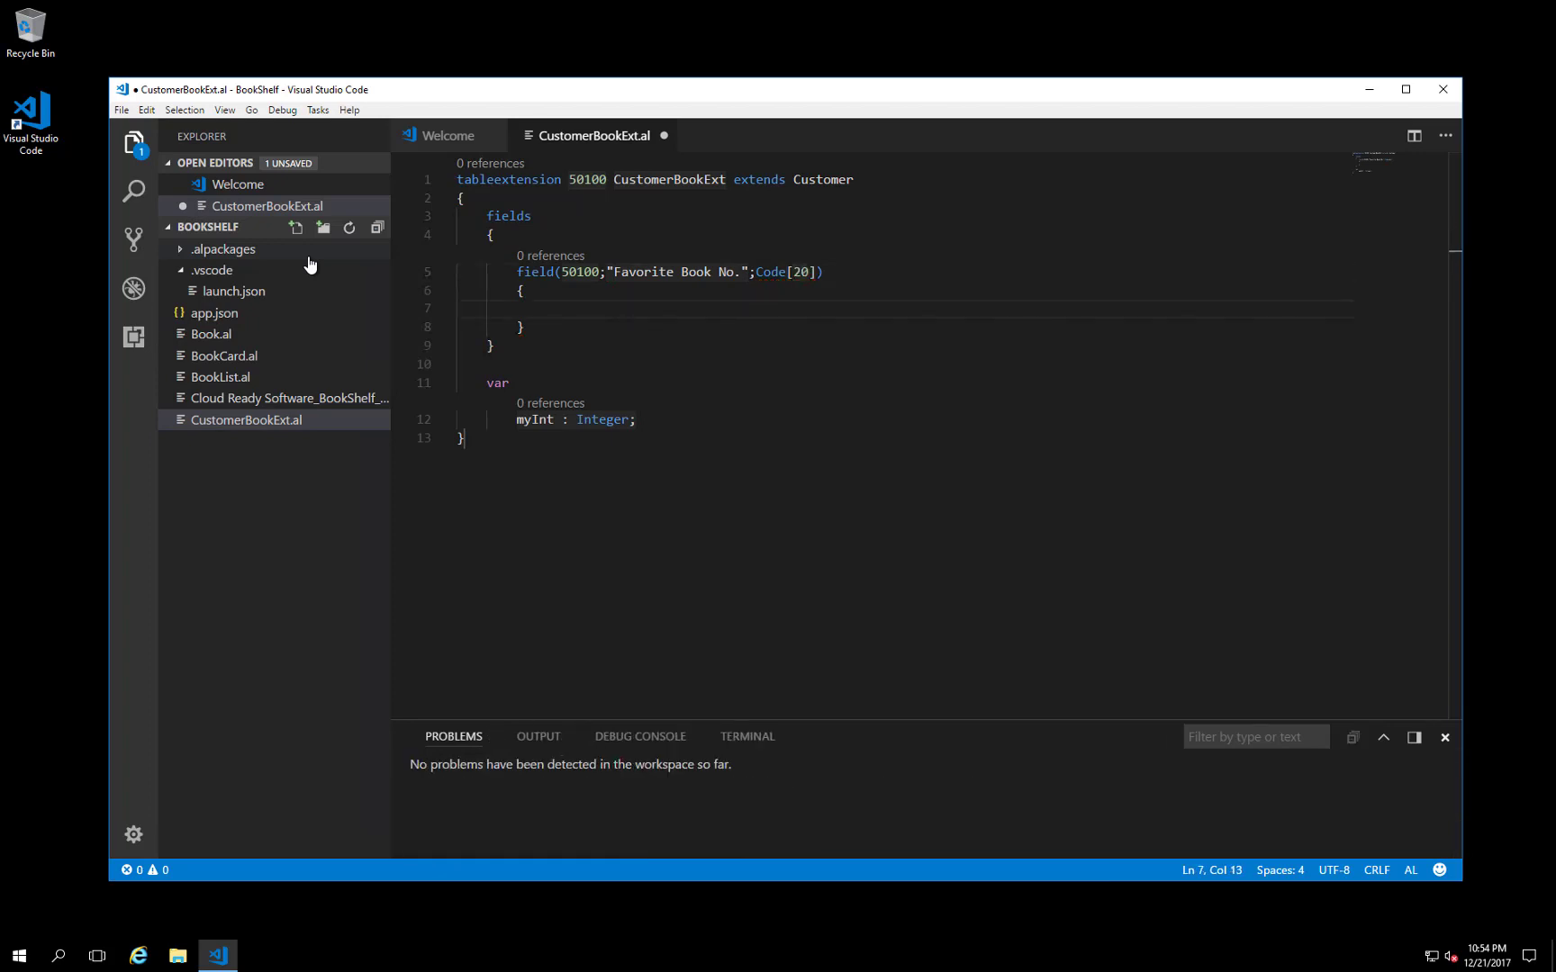
pyautogui.write("CaptionML=ENU='Favorite Book No.';")
pyautogui.write('TableRelation=Book."No.";')
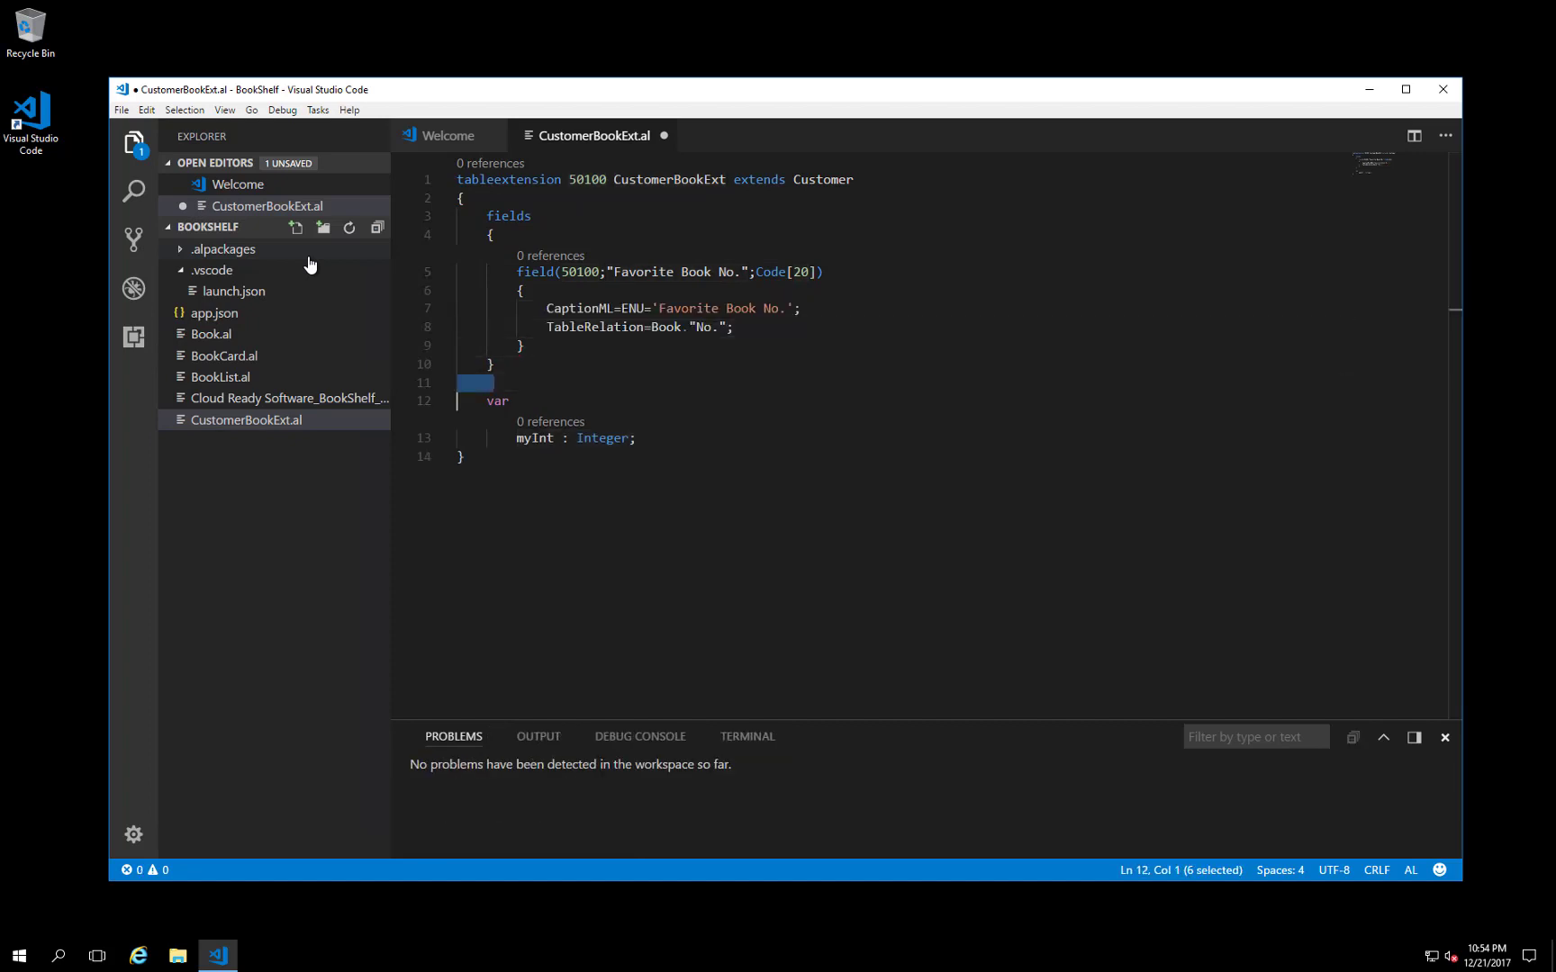
pyautogui.press('Delete')
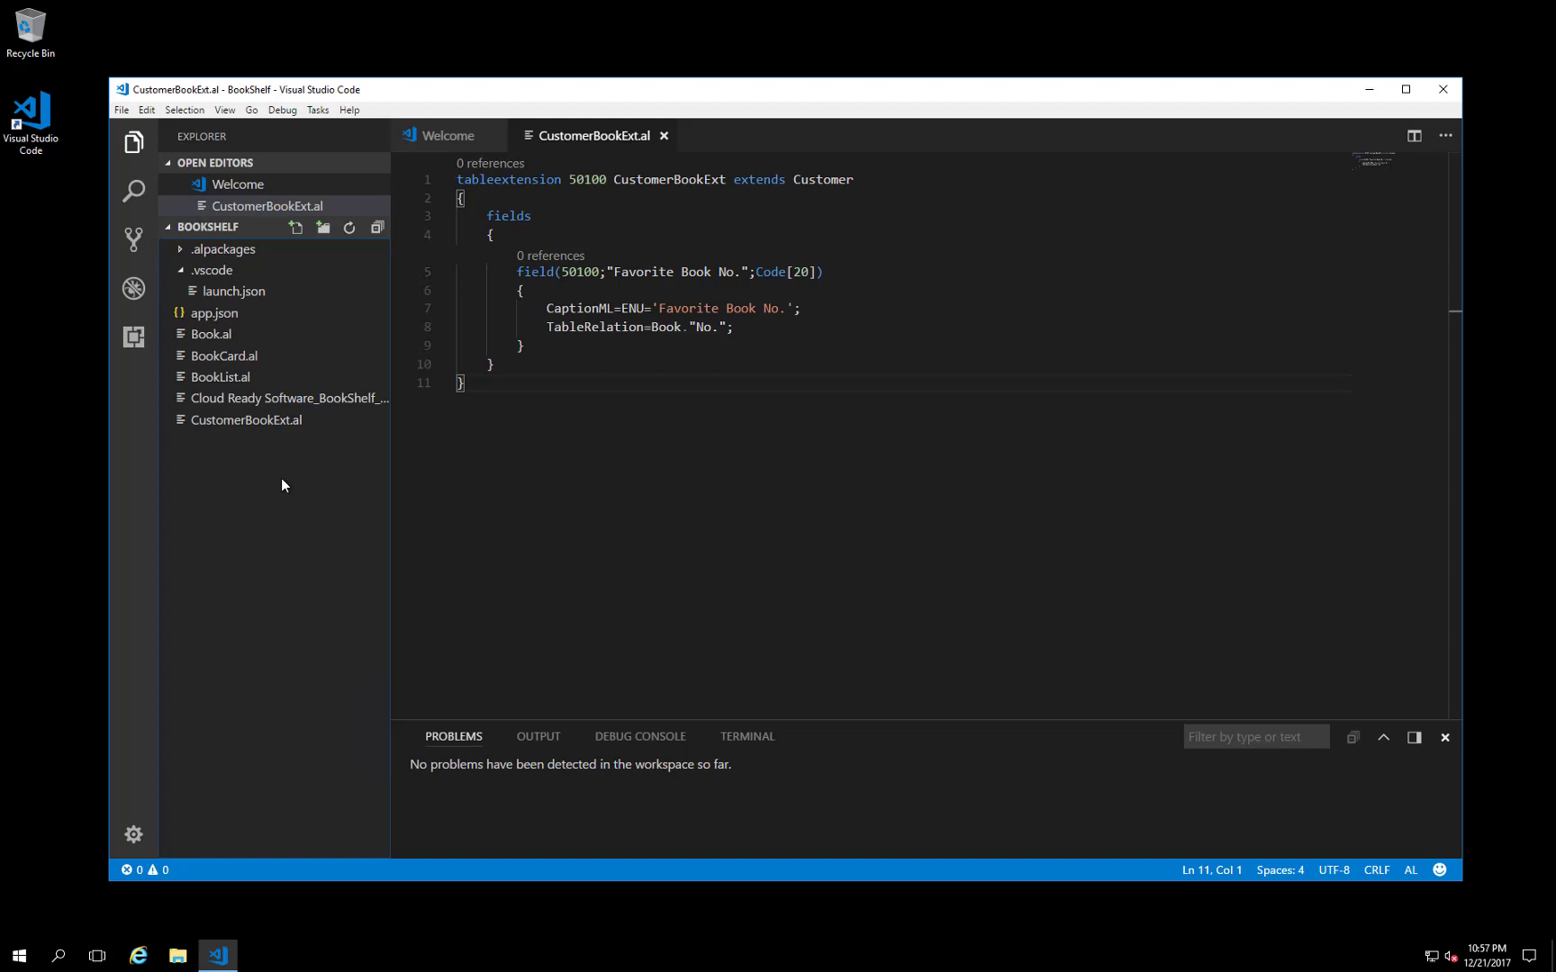
pyautogui.moveTo(274, 291)
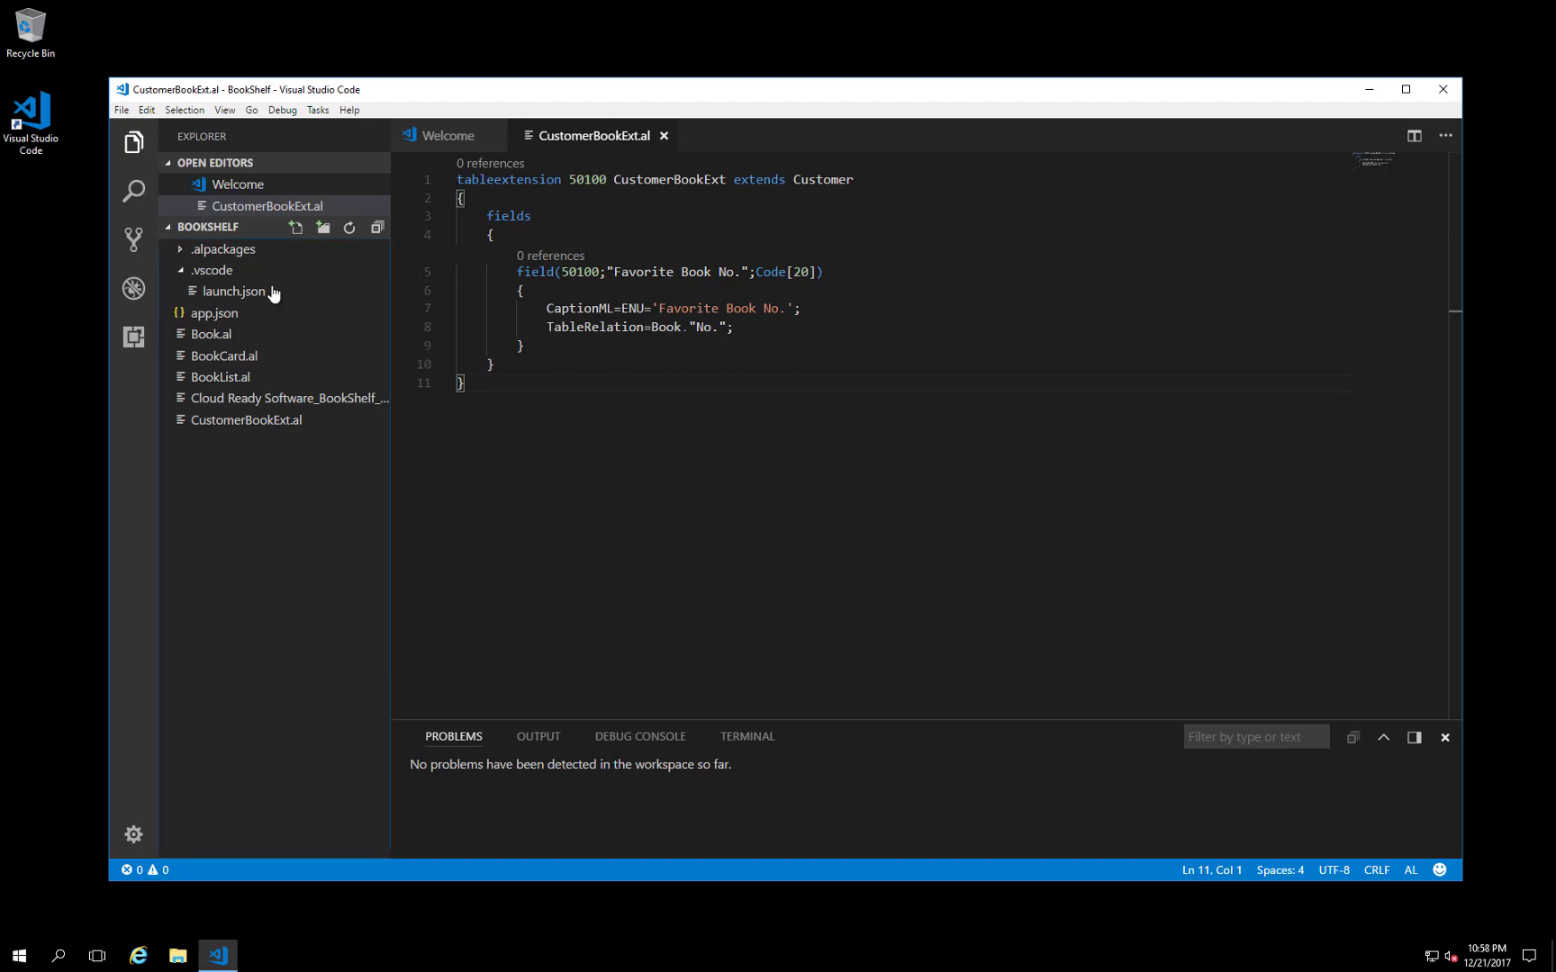
# Step: Create a new project file named CustomerCardBookExt.al
pyautogui.click(294, 227)
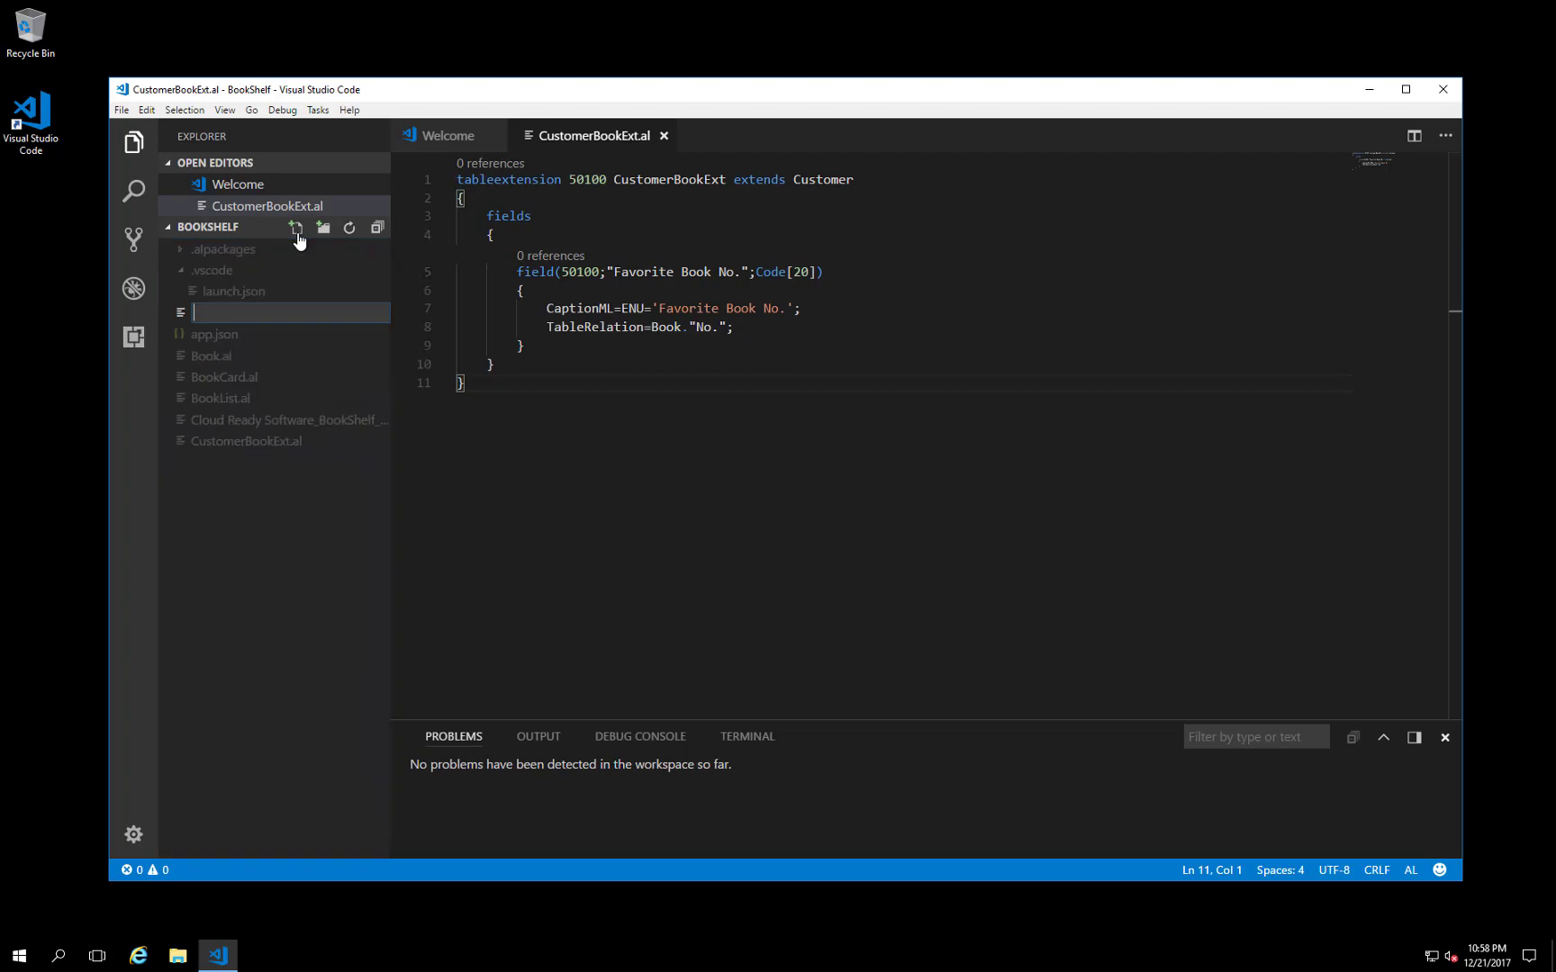
pyautogui.write('CustomerCardB')
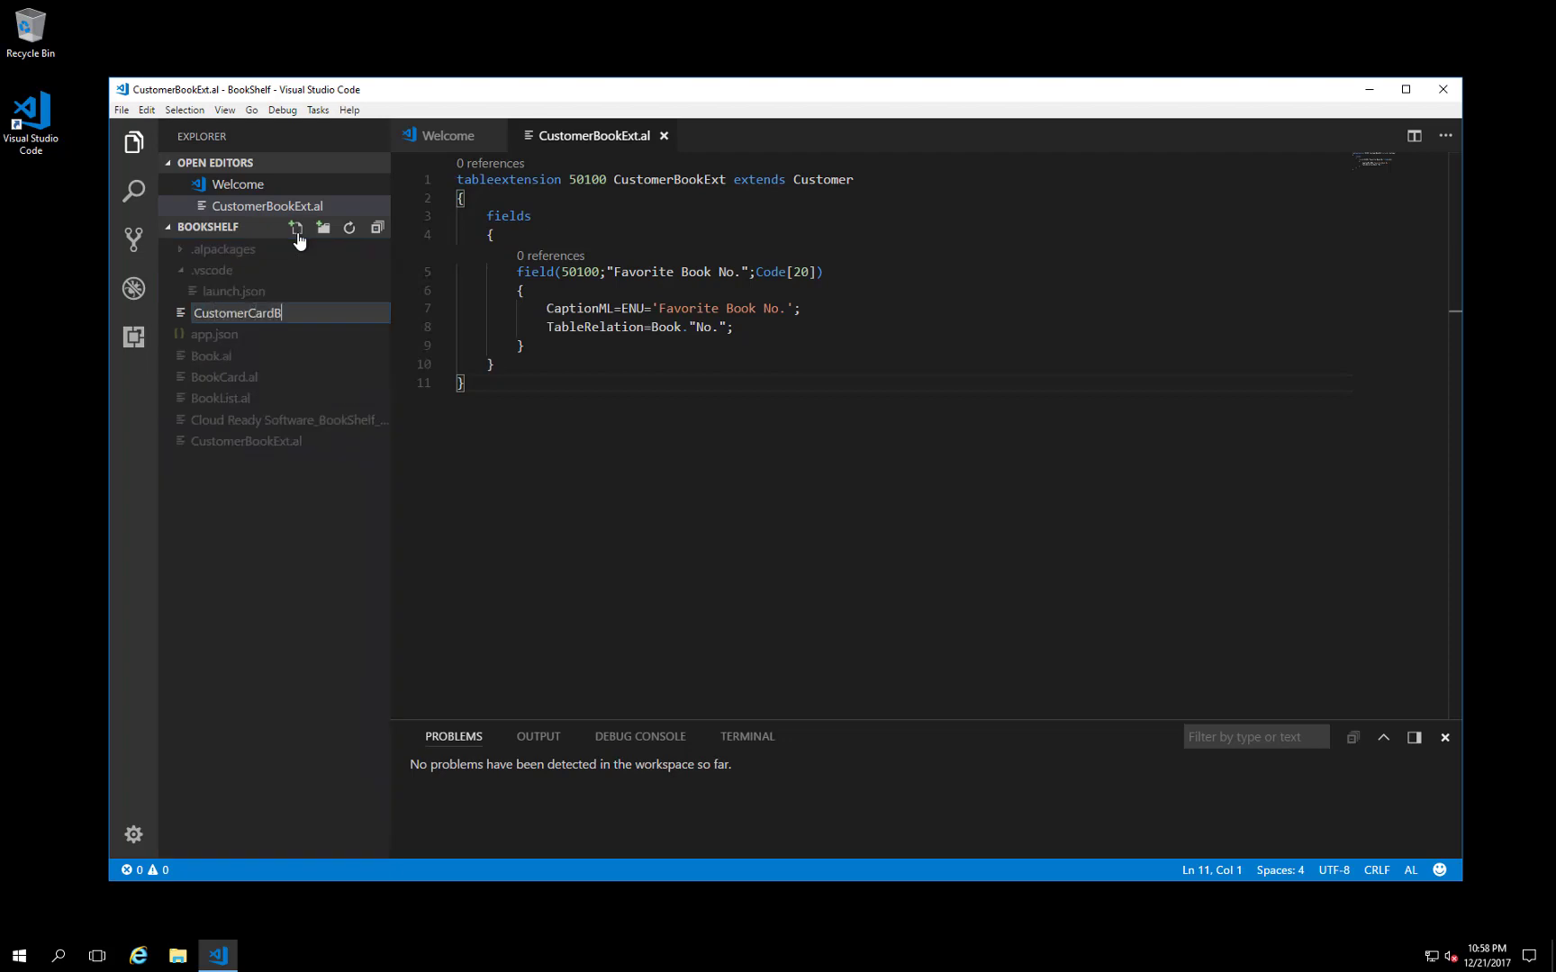
pyautogui.write('ookExt.al')
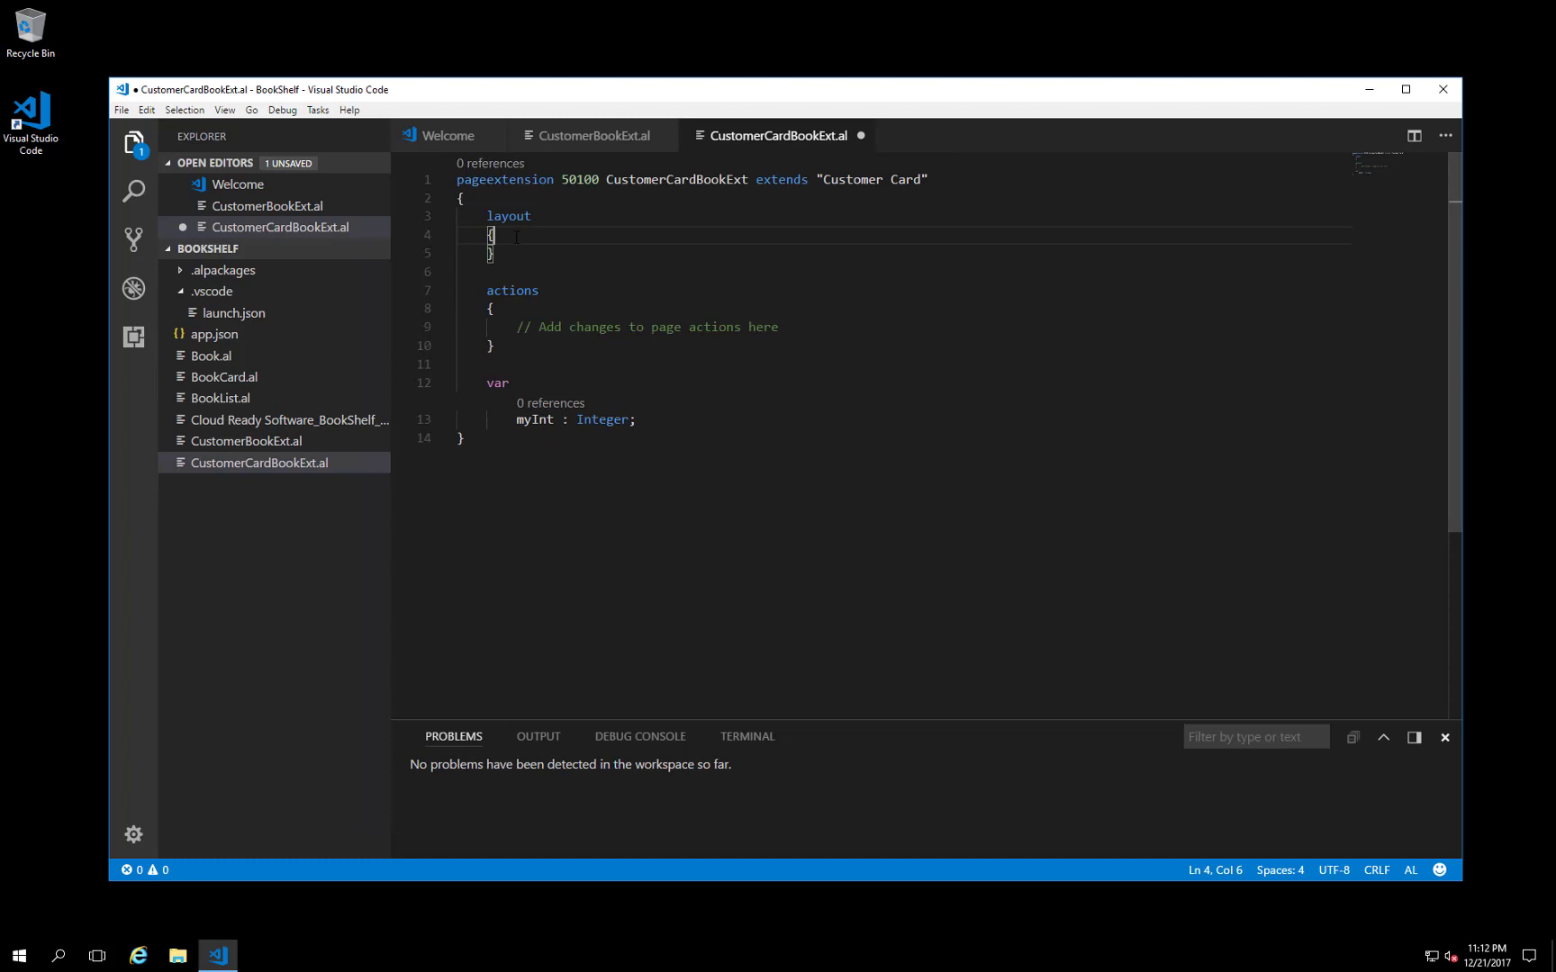
# Step: Type an addlast(General) block into the page extension's layout section
pyautogui.write('add')
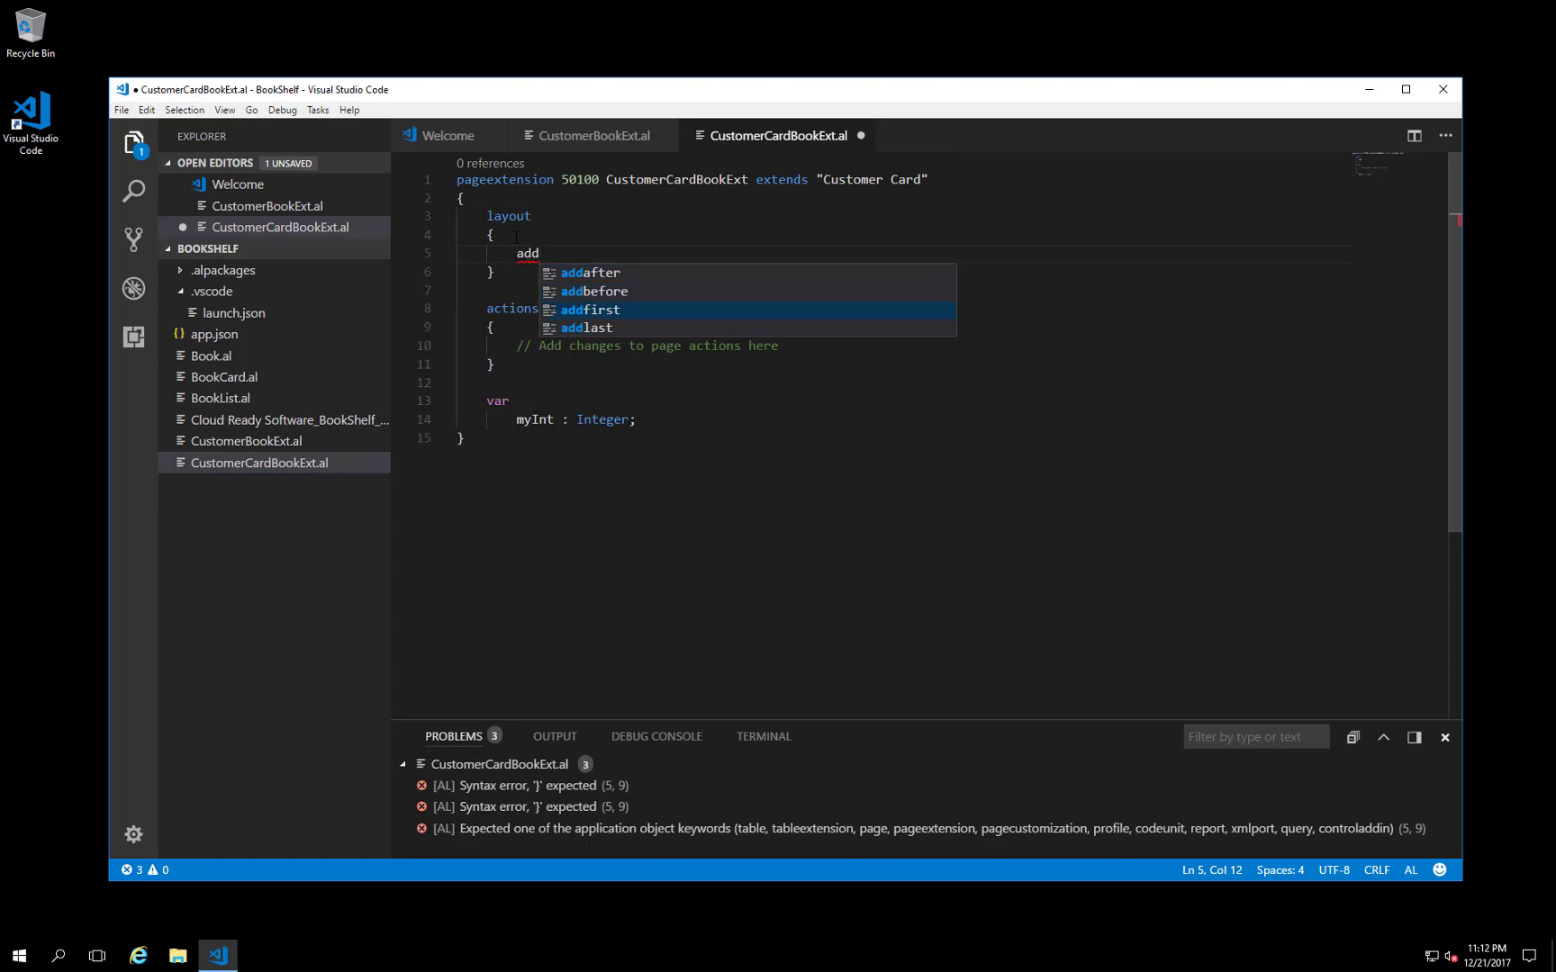
pyautogui.write('last')
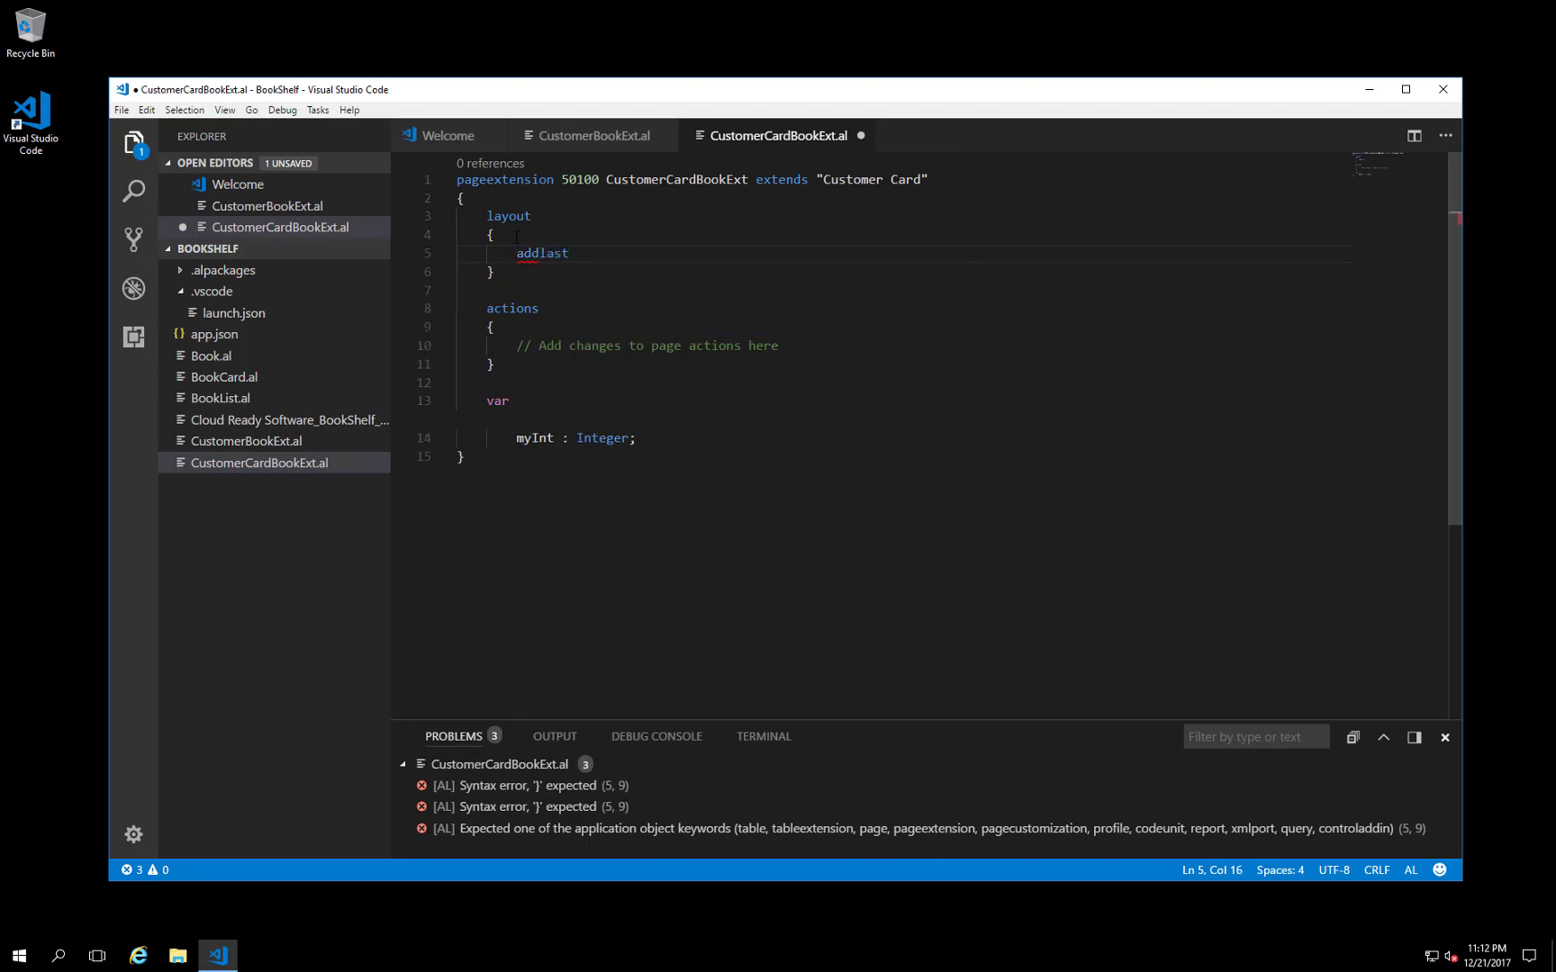
pyautogui.write('(General')
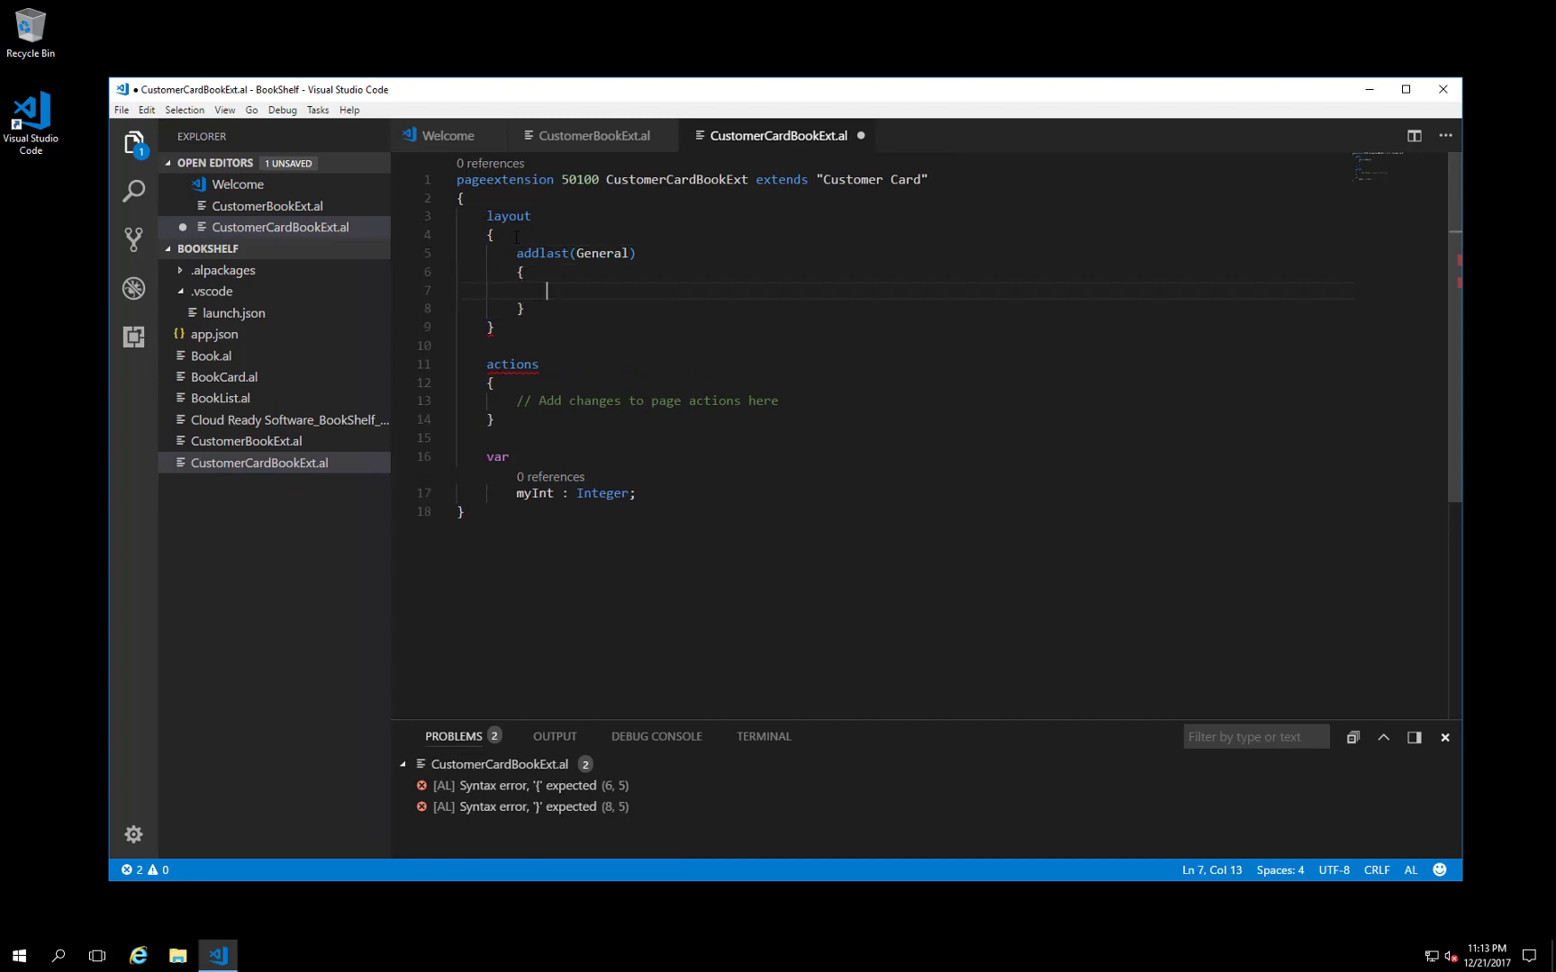
# Step: Add a tfield for "Favorite Book No." and replace the placeholder property with ApplicationArea = All
pyautogui.write('tfield(MyField;')
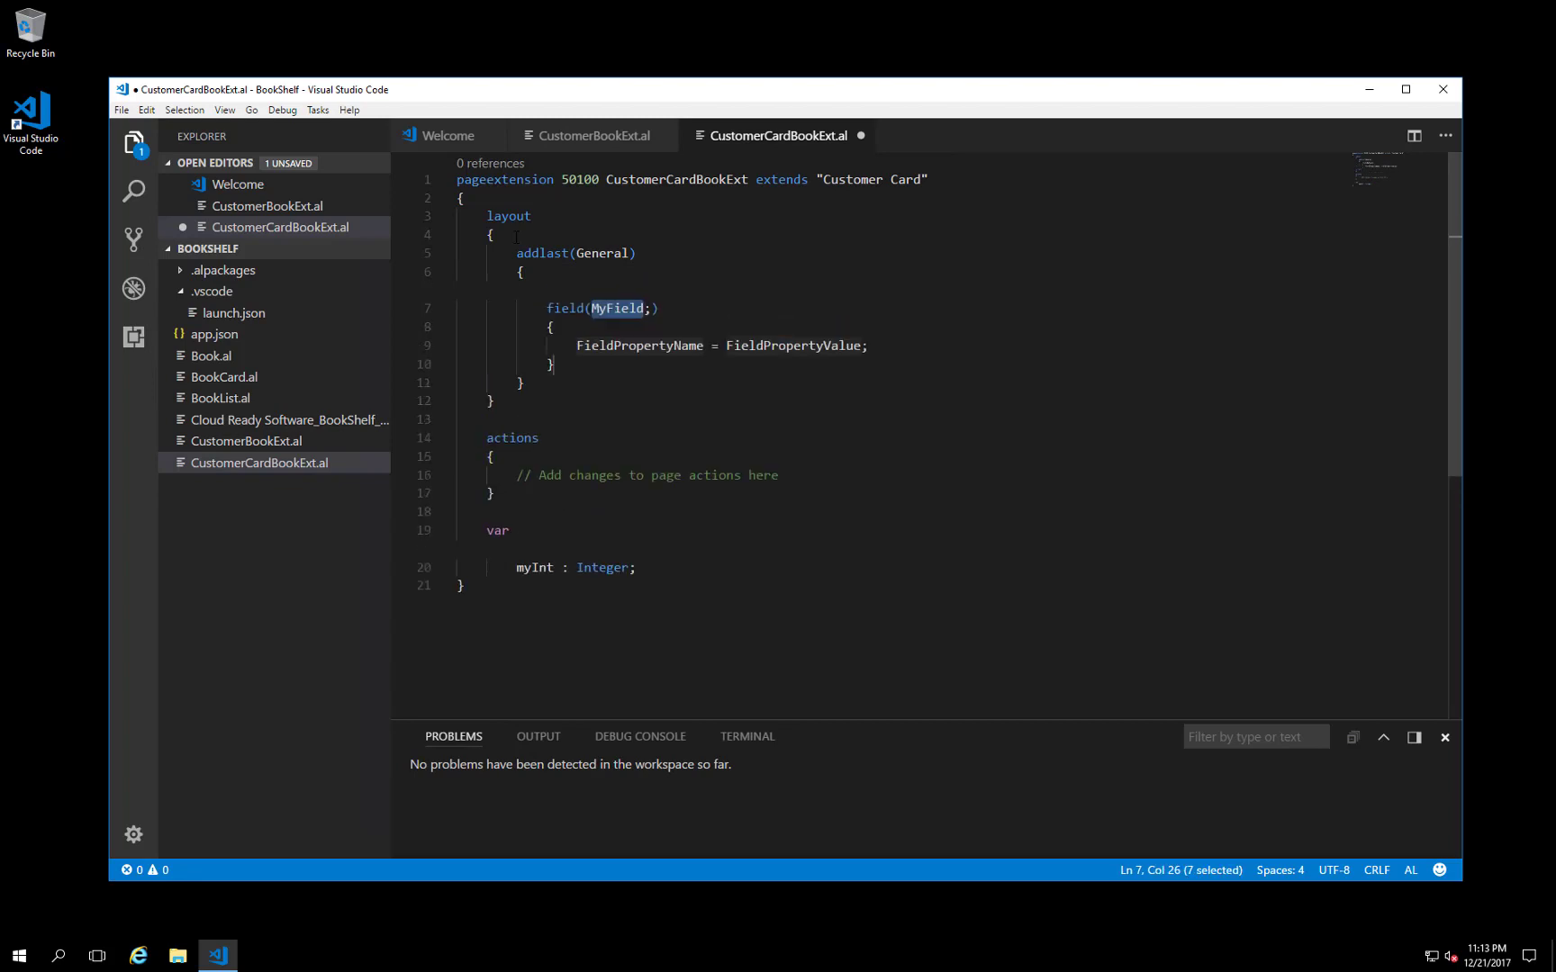
pyautogui.write('Fav')
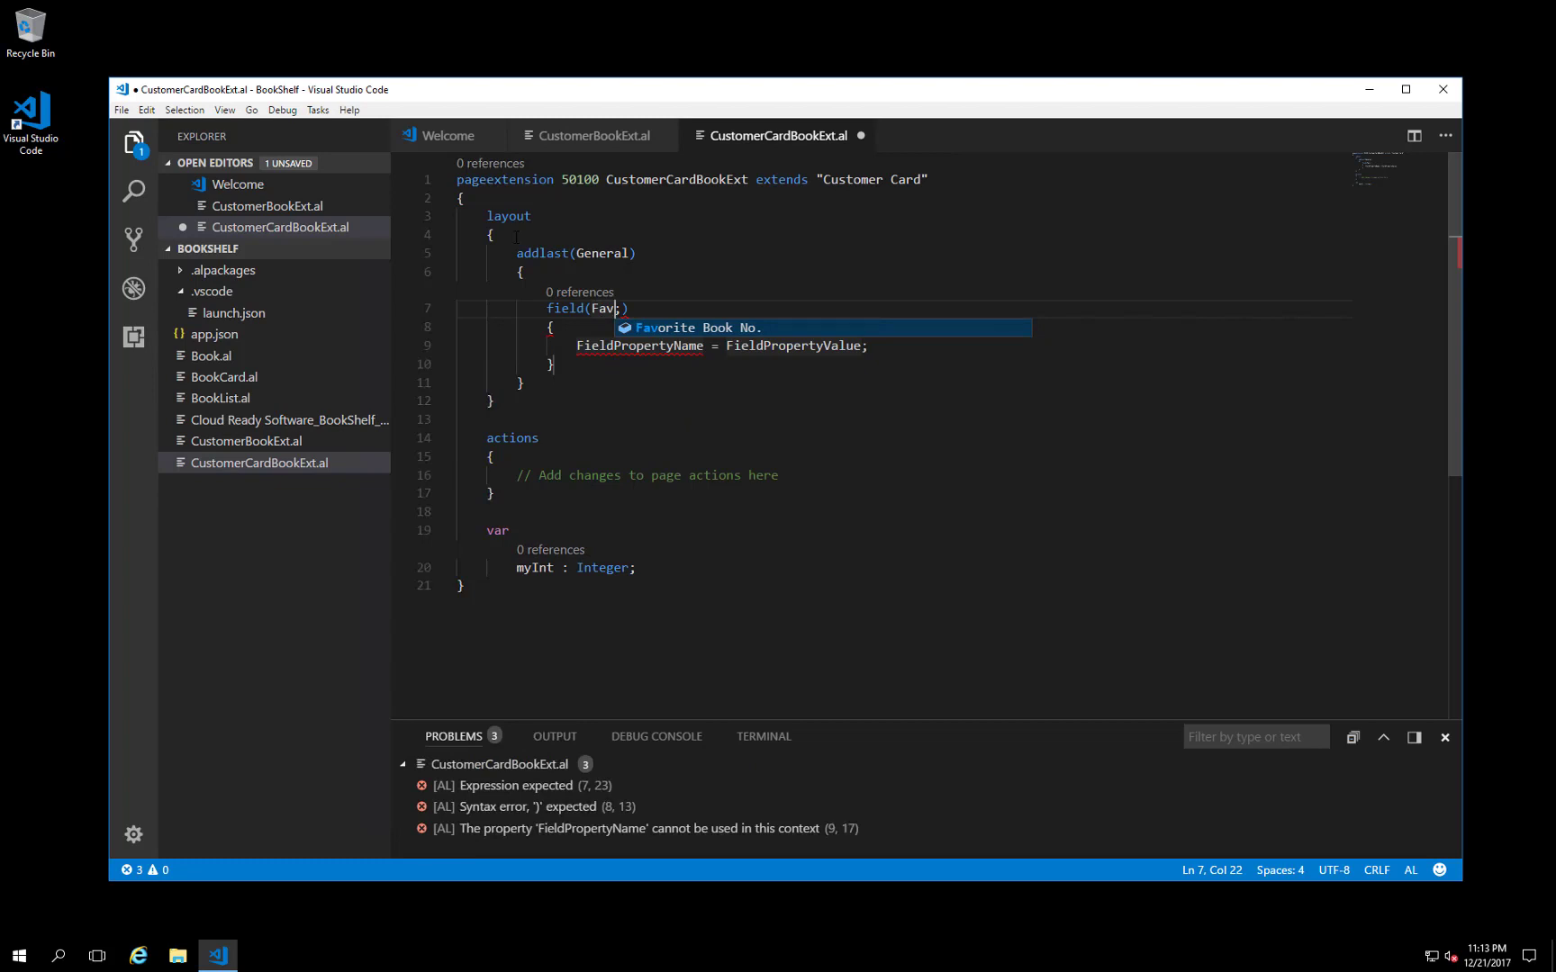
pyautogui.press('Tab')
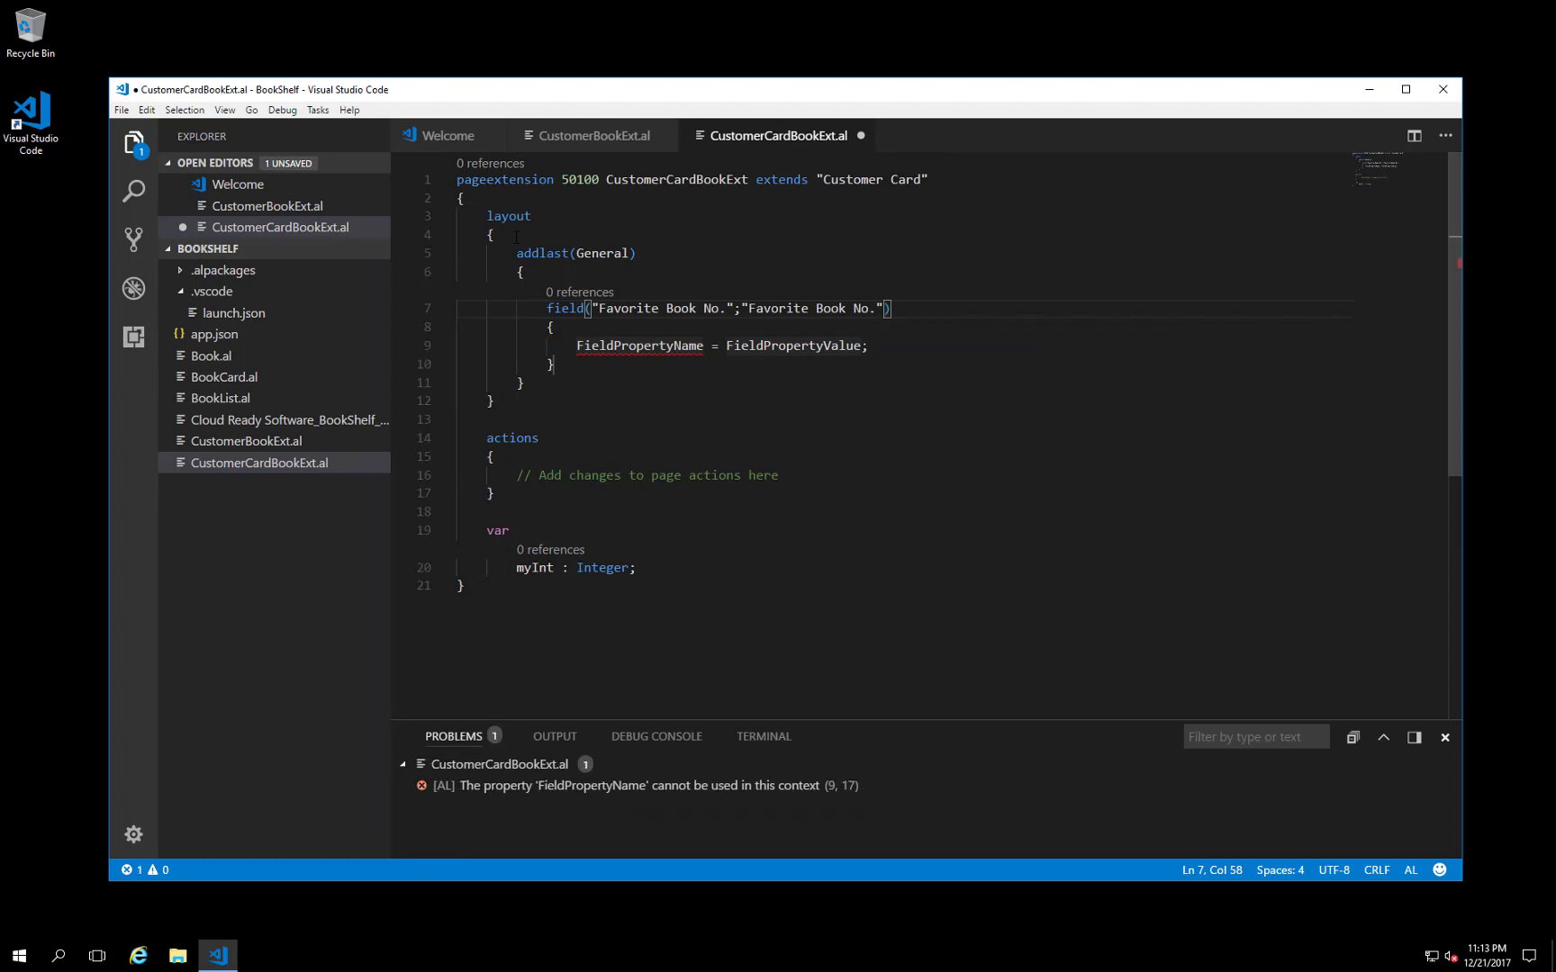
pyautogui.doubleClick(639, 346)
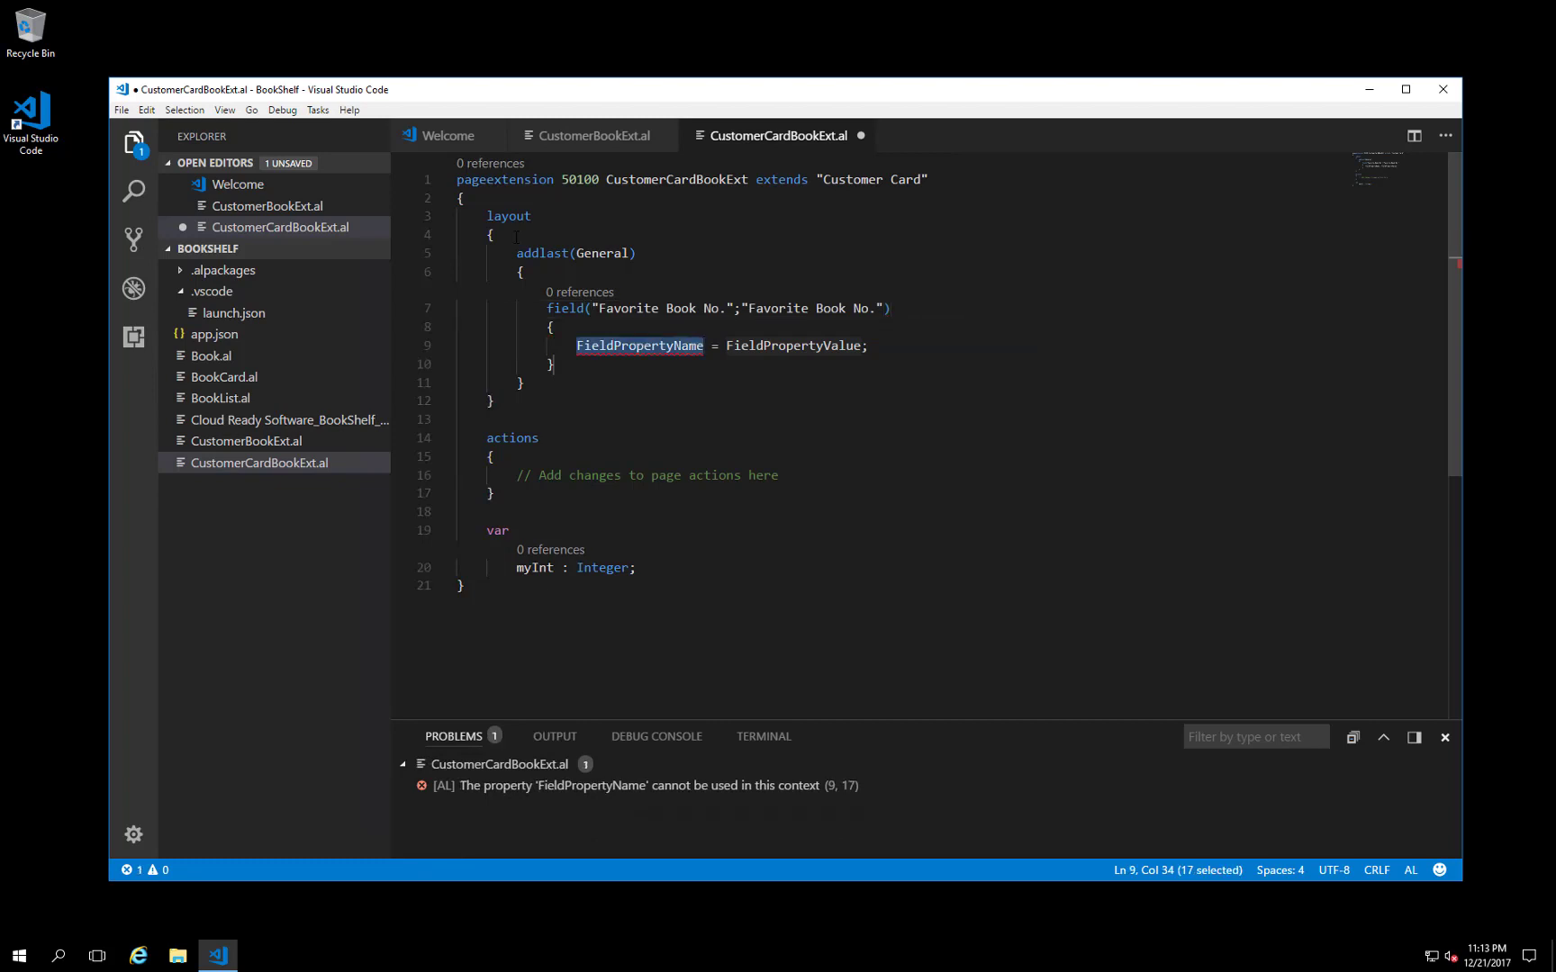
pyautogui.write('ApplicationArea = All;')
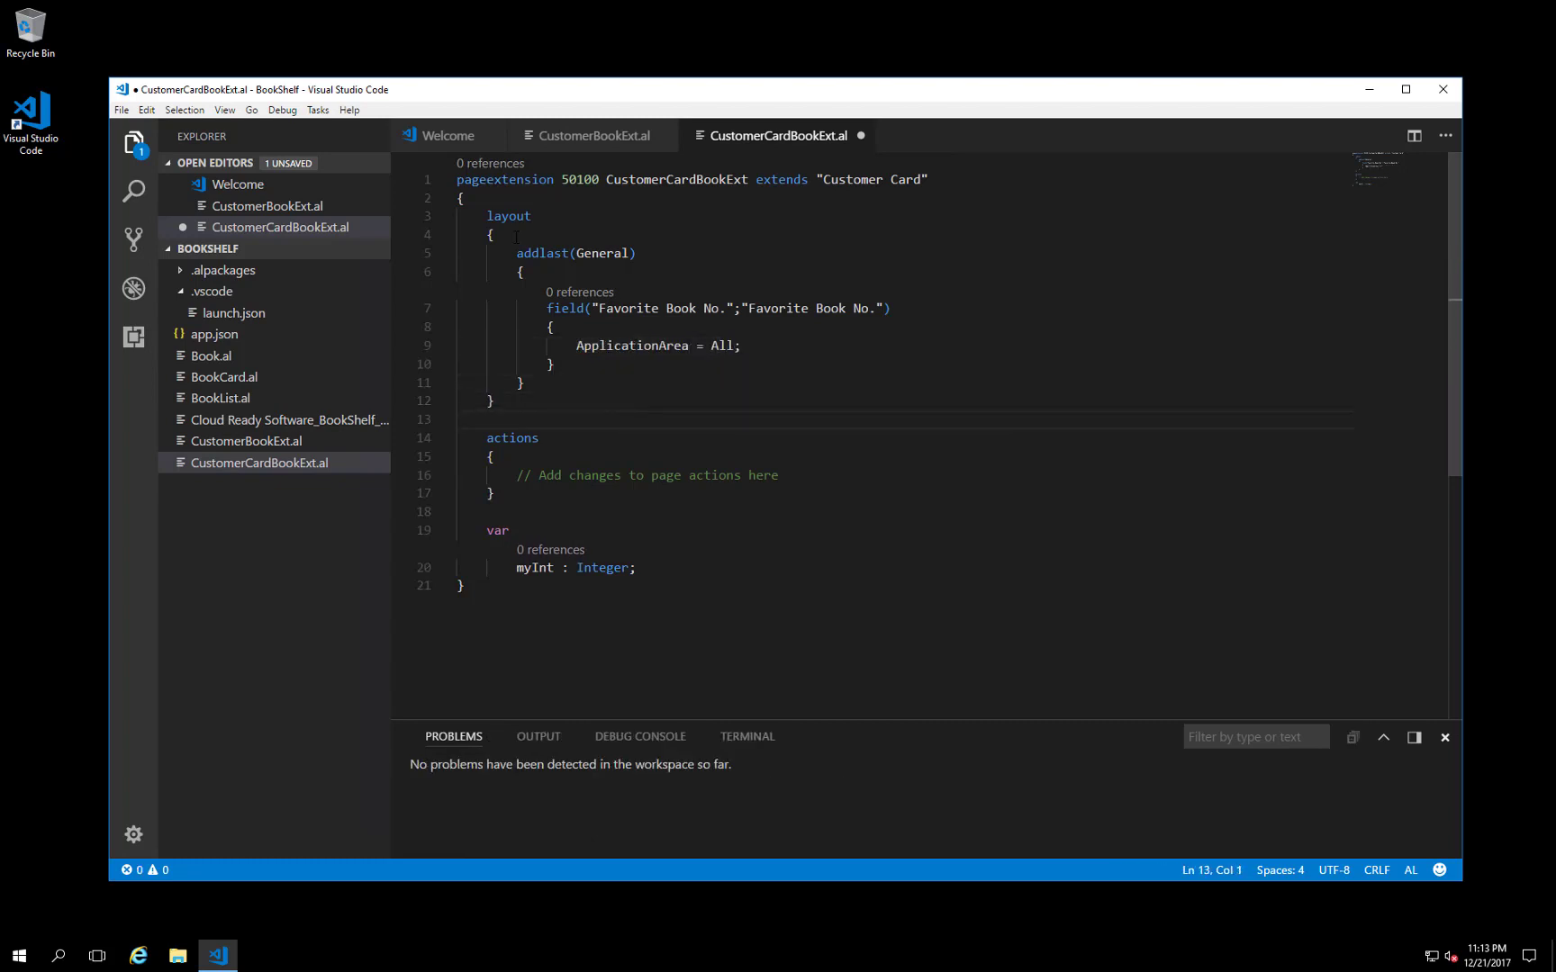
# Step: Select and delete the unused actions and var sections of the page extension
pyautogui.moveTo(457, 419); pyautogui.dragTo(642, 567)
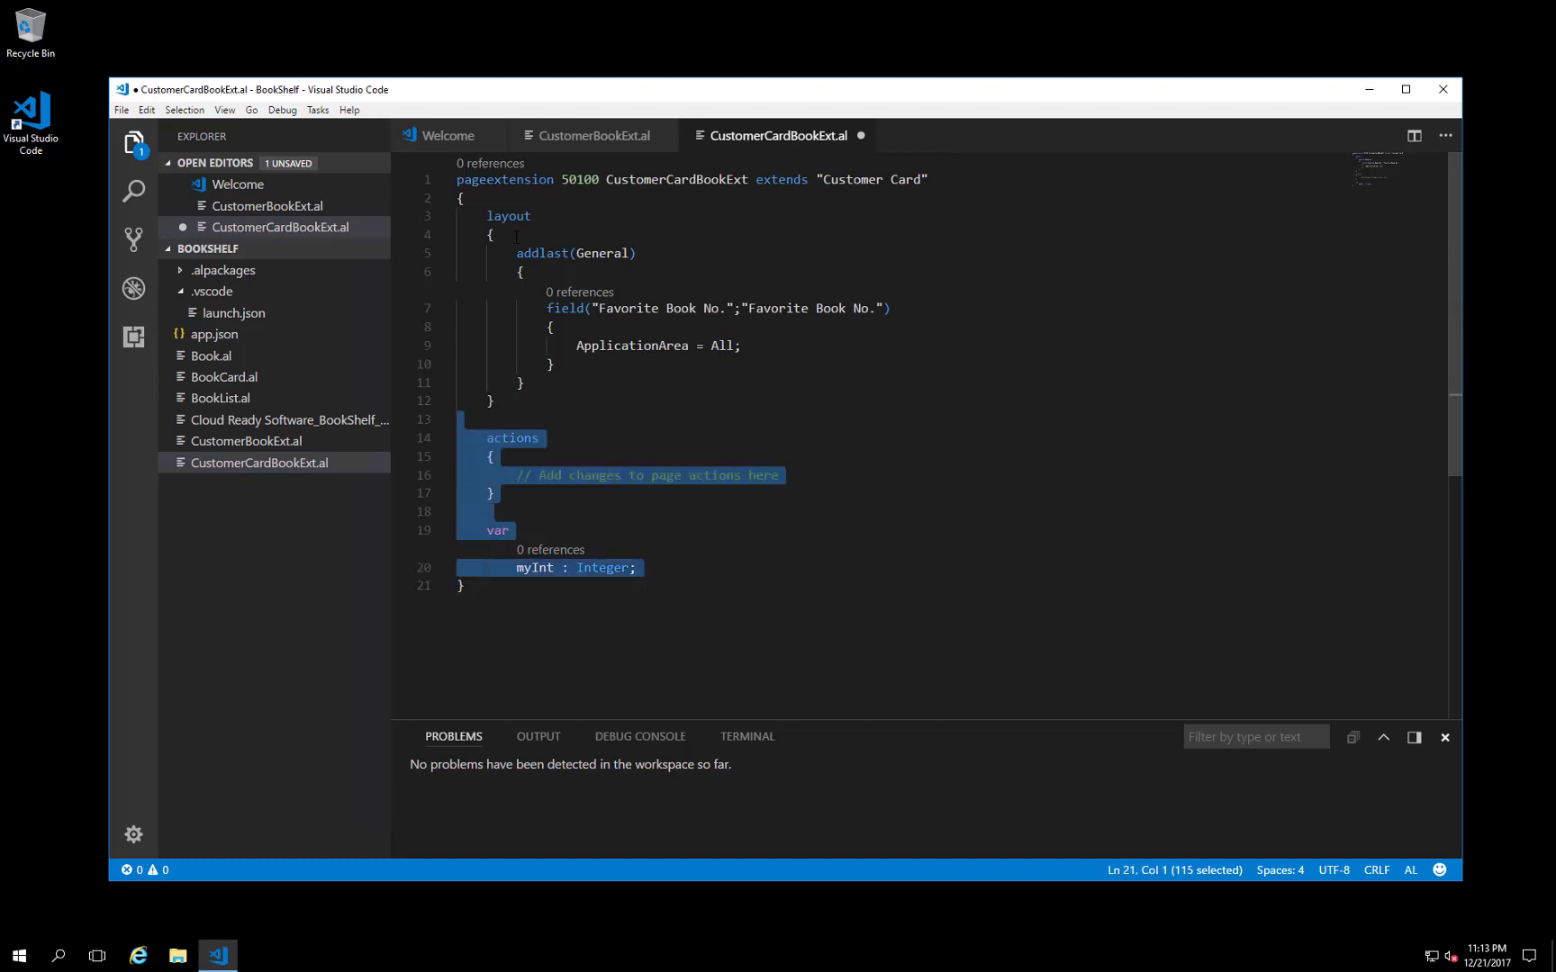
pyautogui.press('Delete')
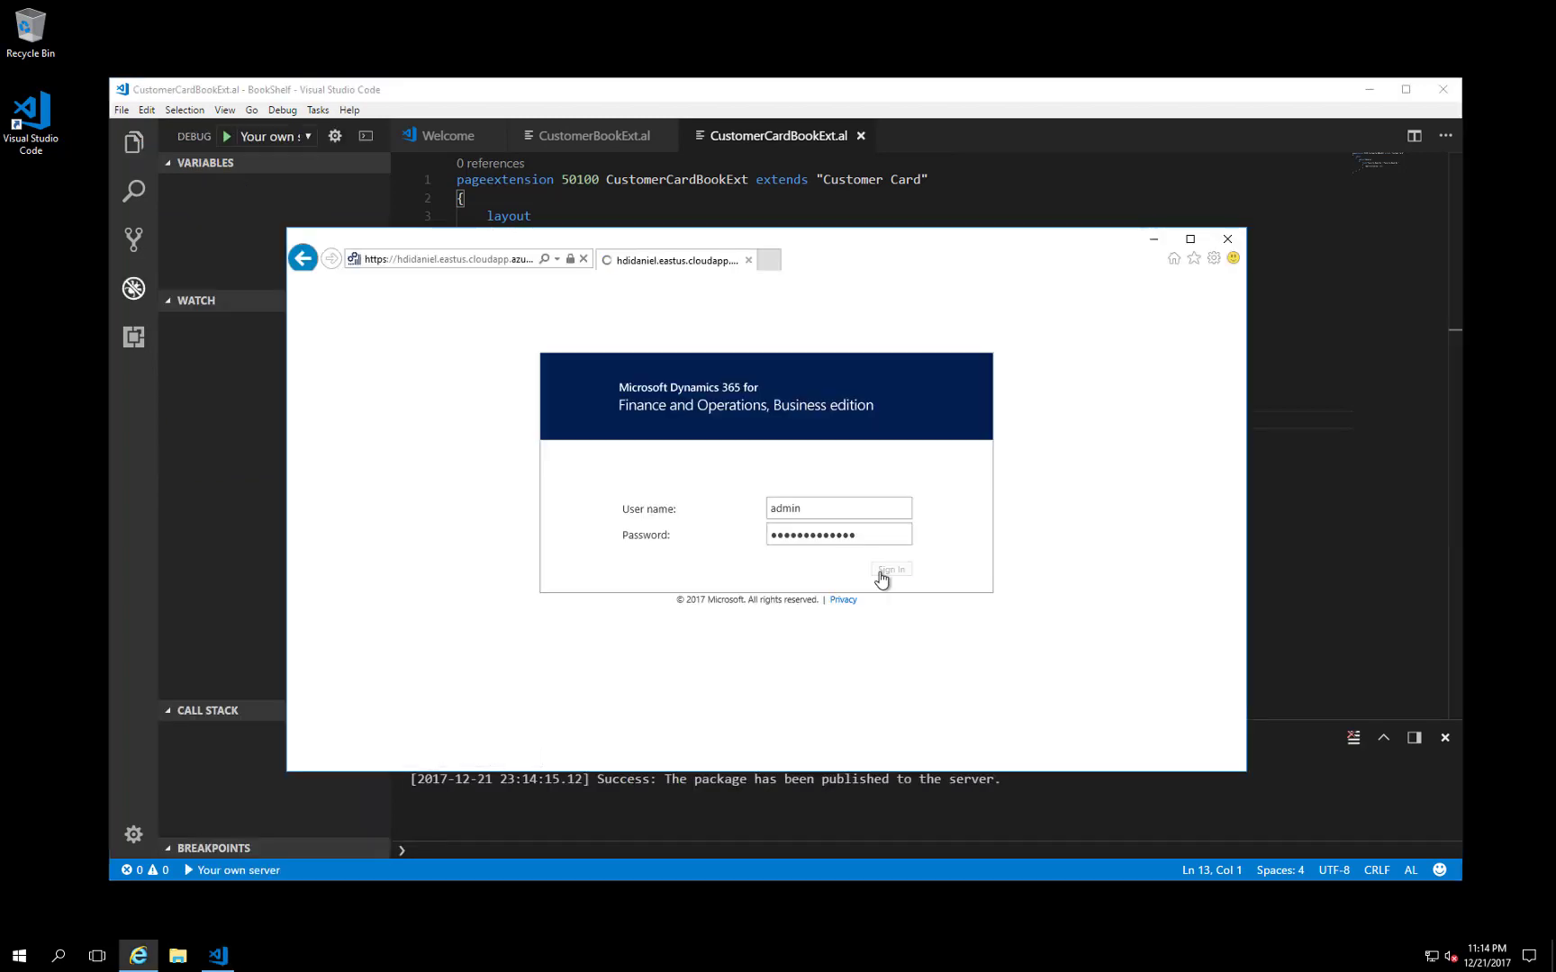
# Step: Sign in, edit Adatum Corporation's card, and choose HOBBIT from the Favorite Book No. lookup
pyautogui.click(889, 568)
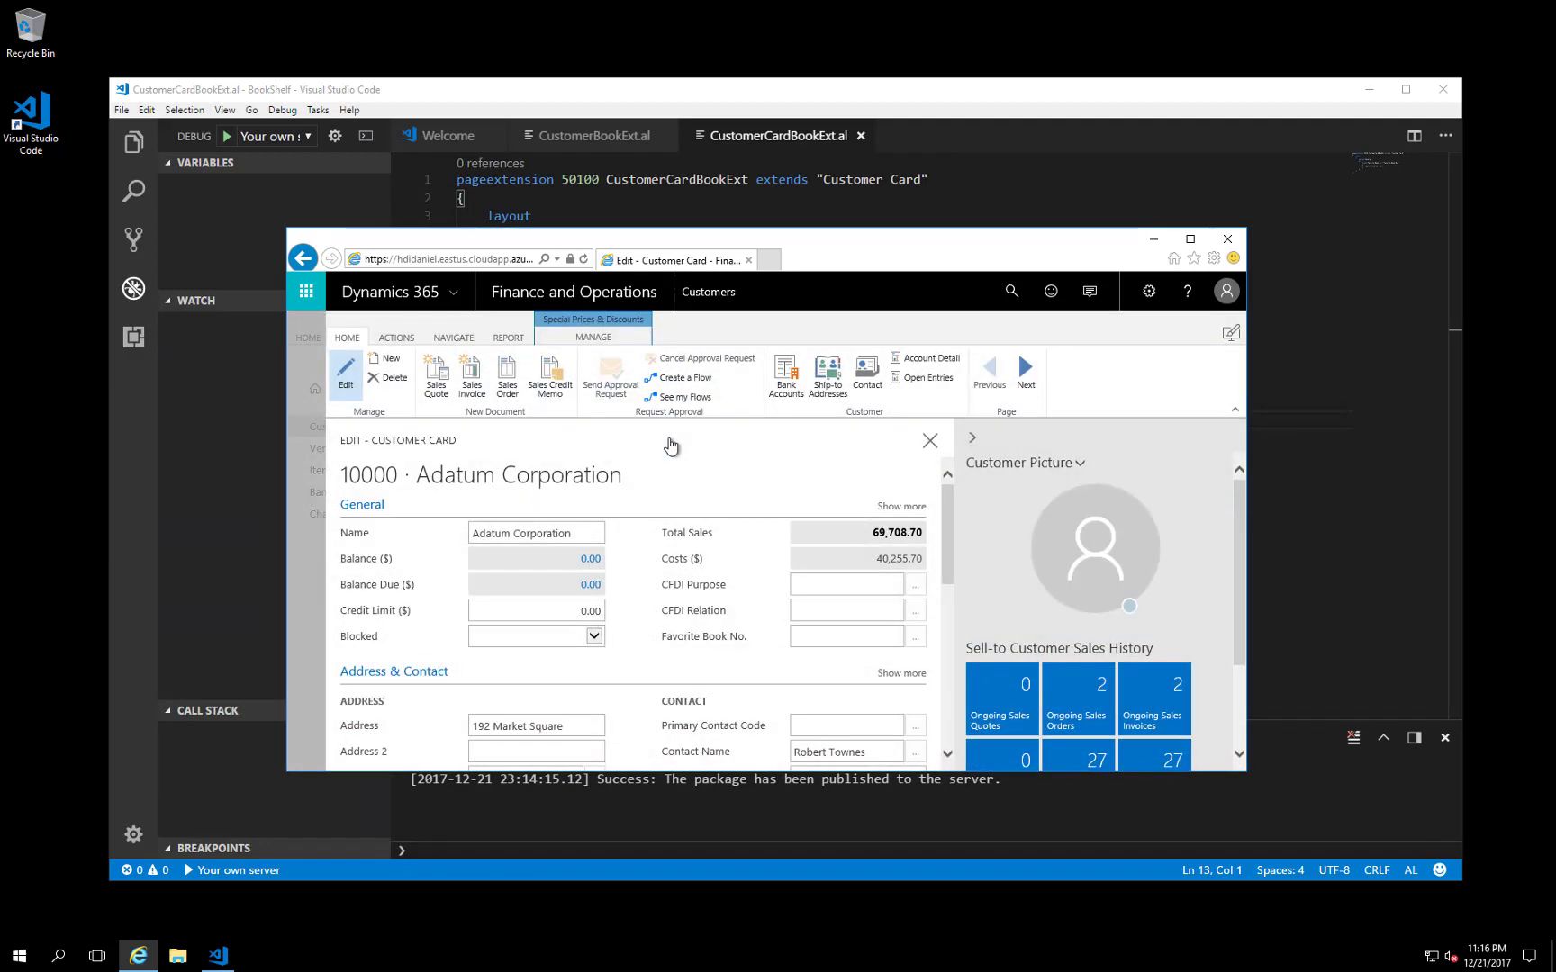
pyautogui.click(535, 533)
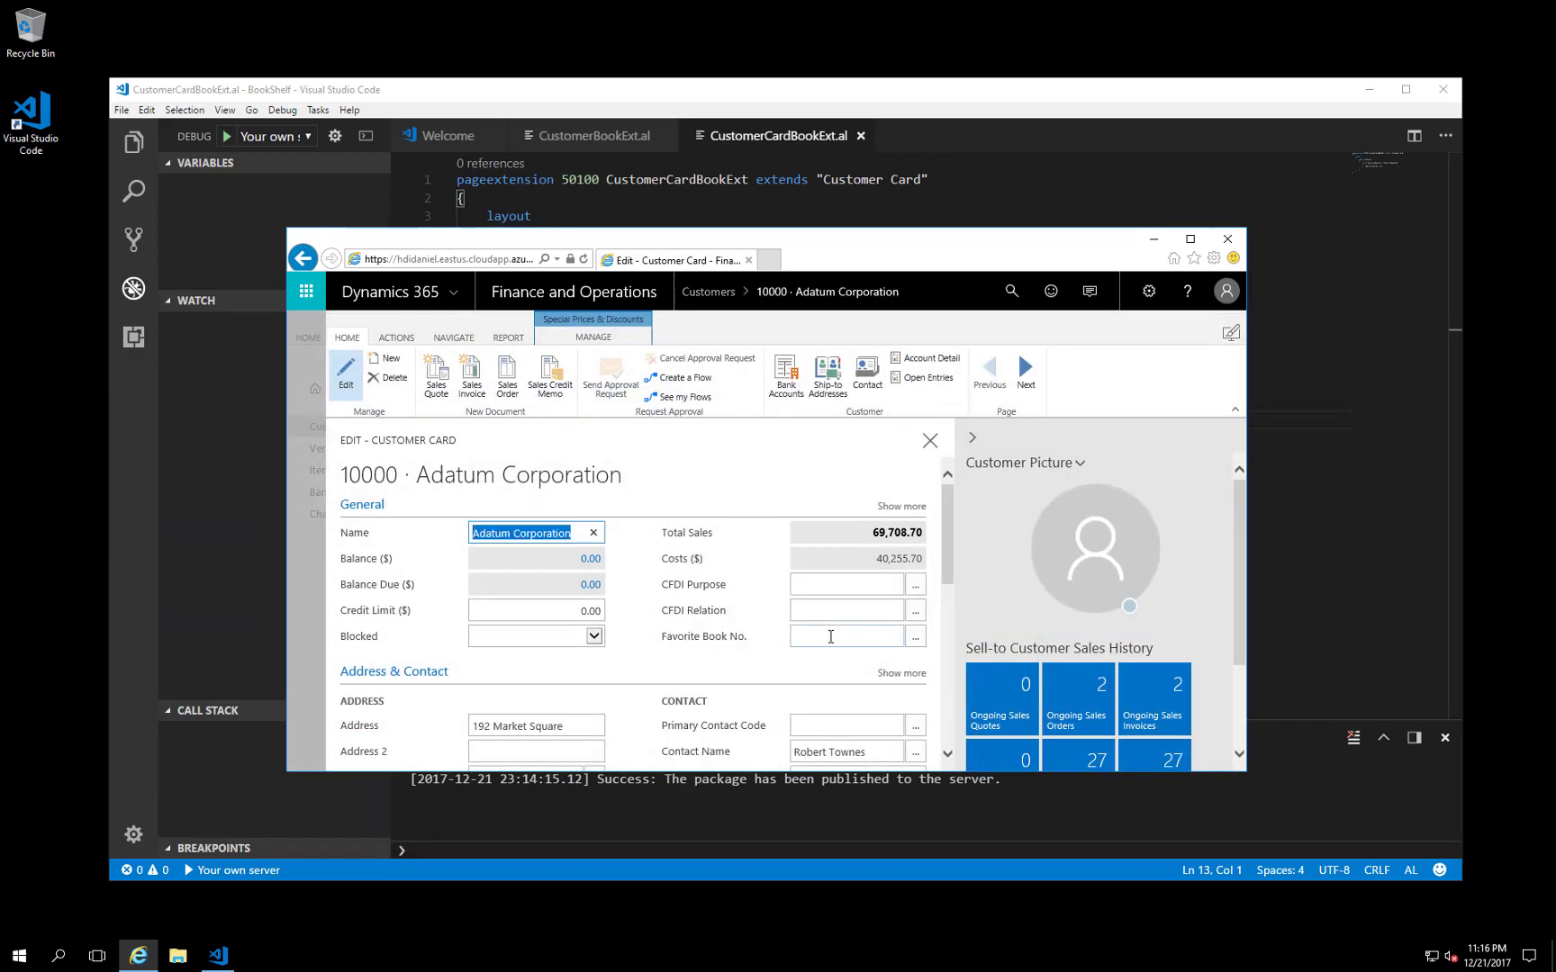
pyautogui.click(846, 636)
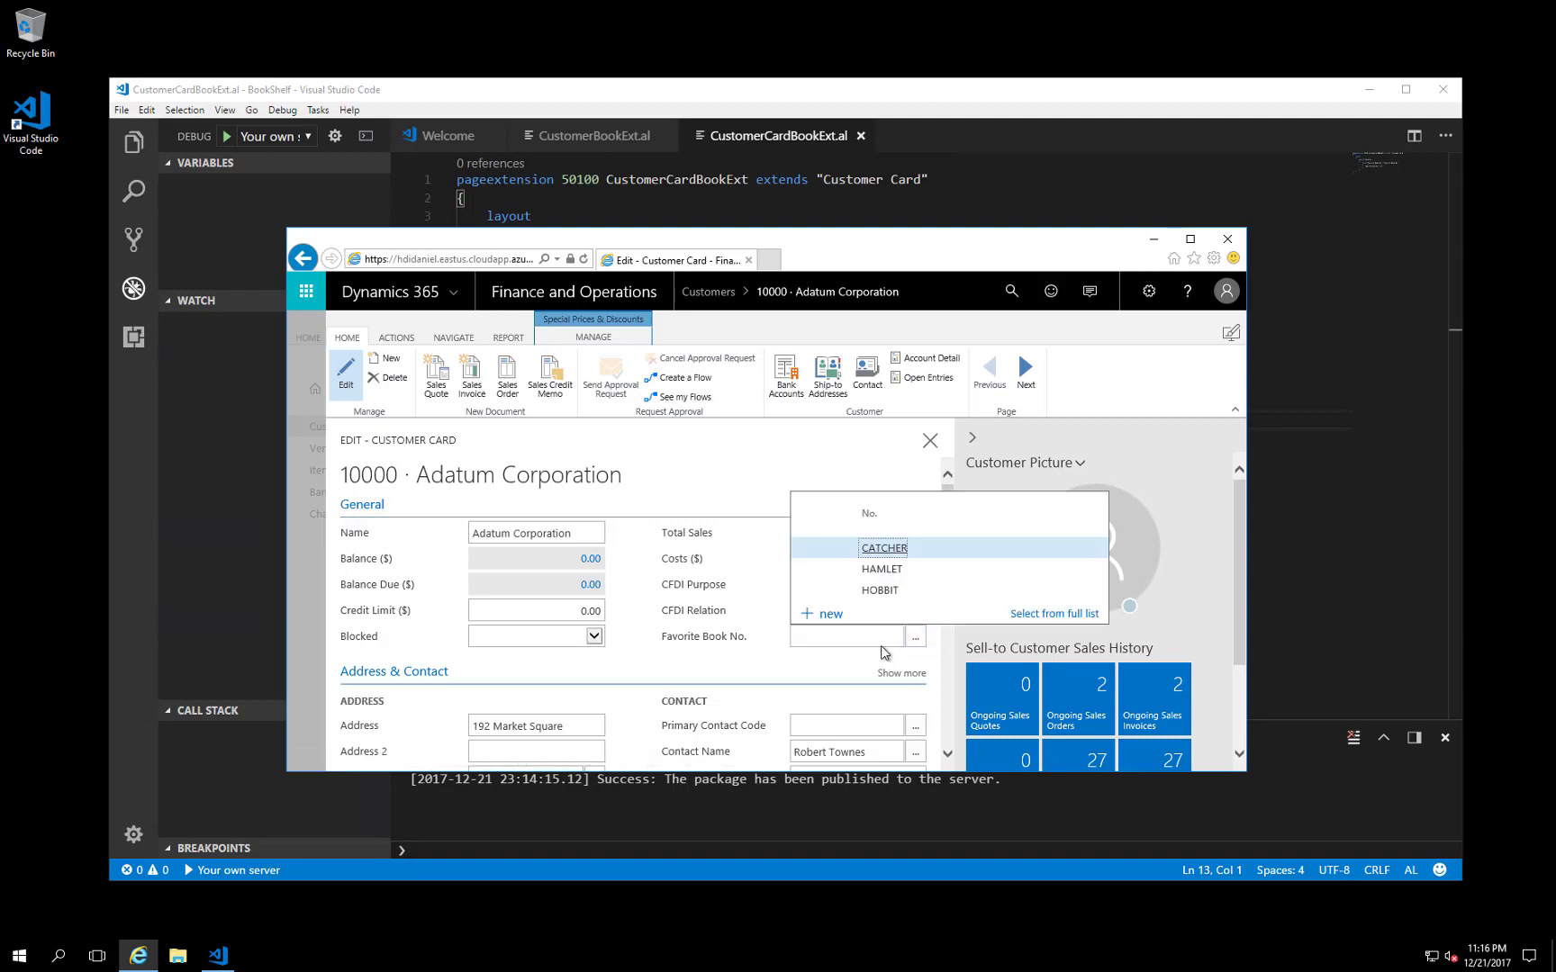
pyautogui.moveTo(882, 591)
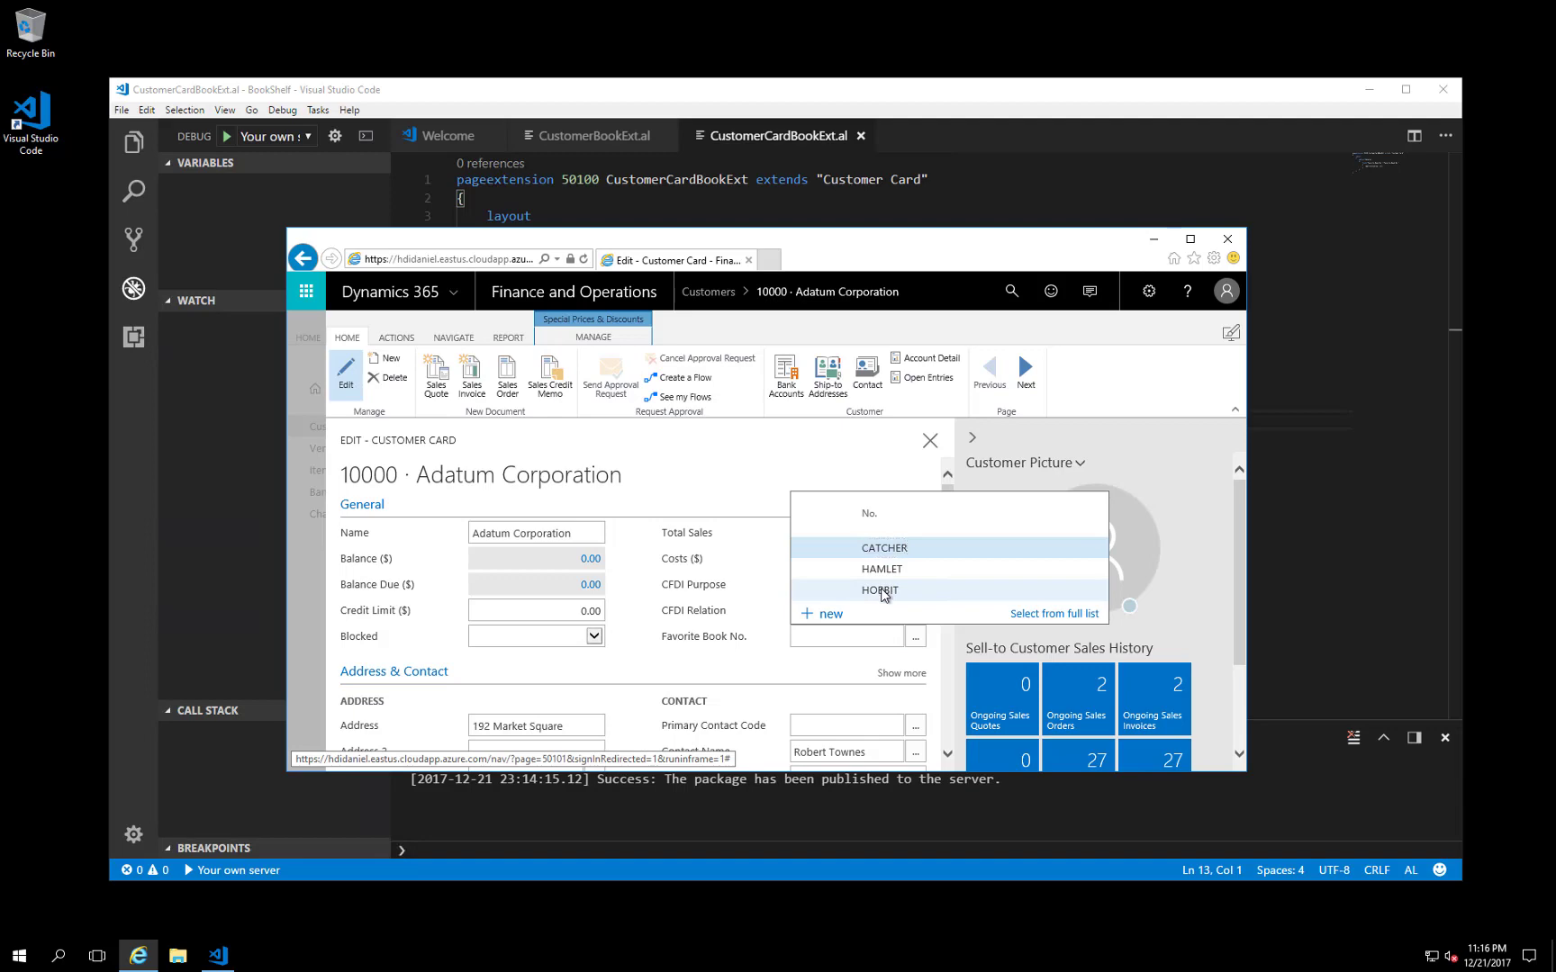
pyautogui.click(879, 591)
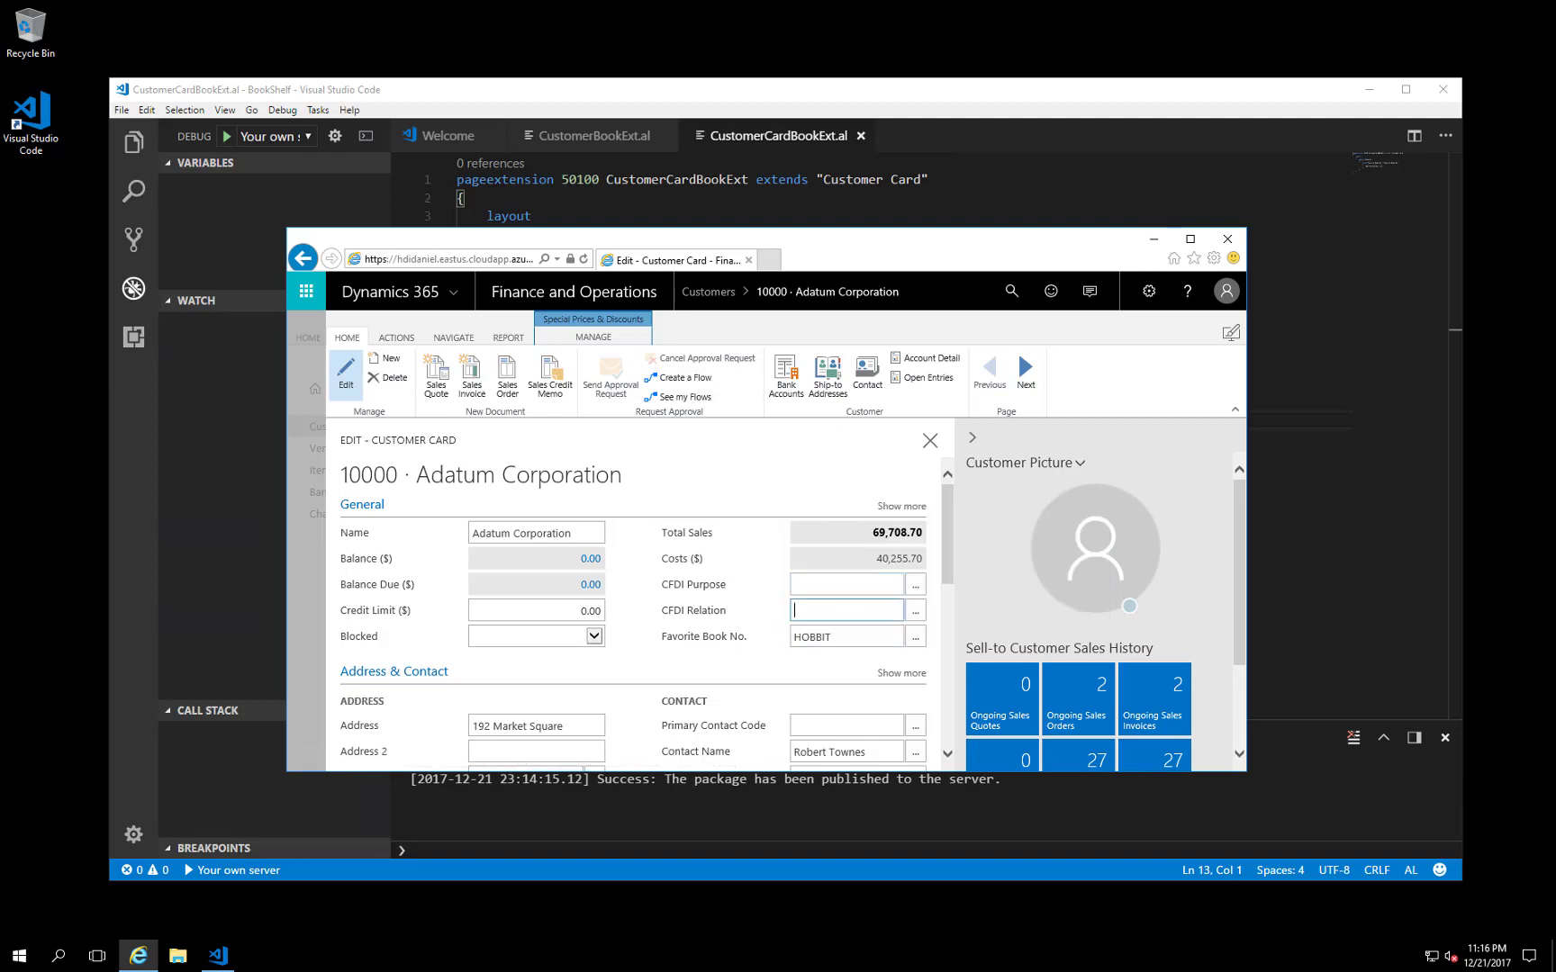